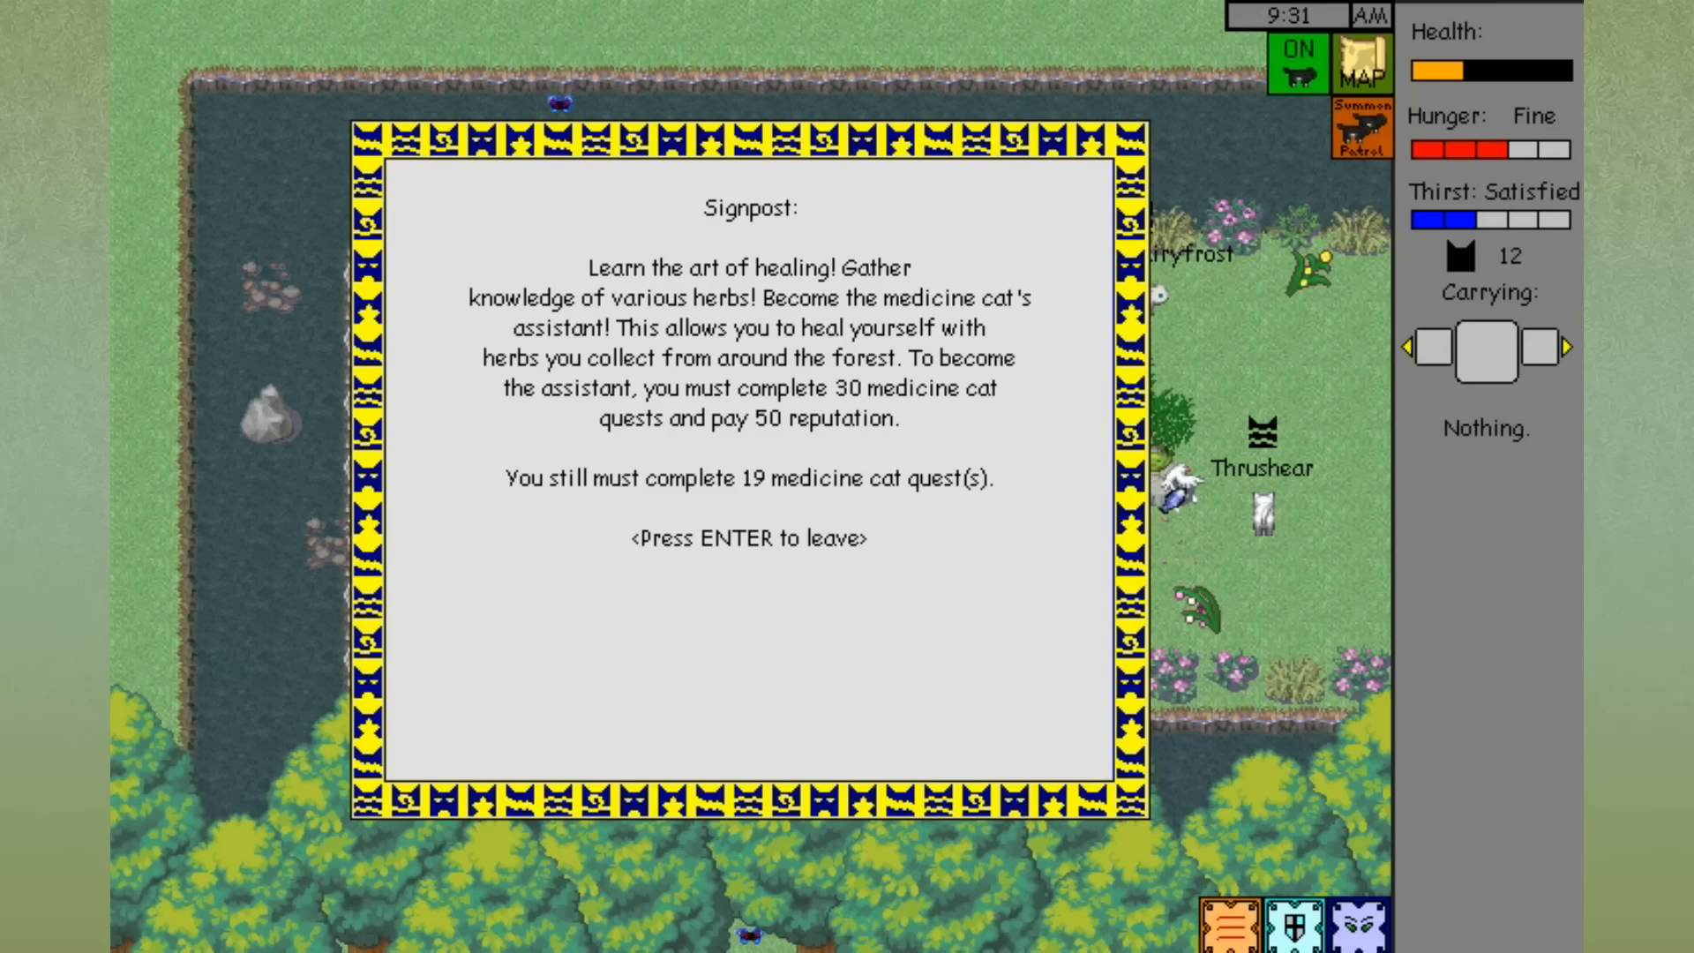
Dismiss the medicine cat assistant signpost message to move on toward Streamtail.
{"action": "key", "text": "enter"}
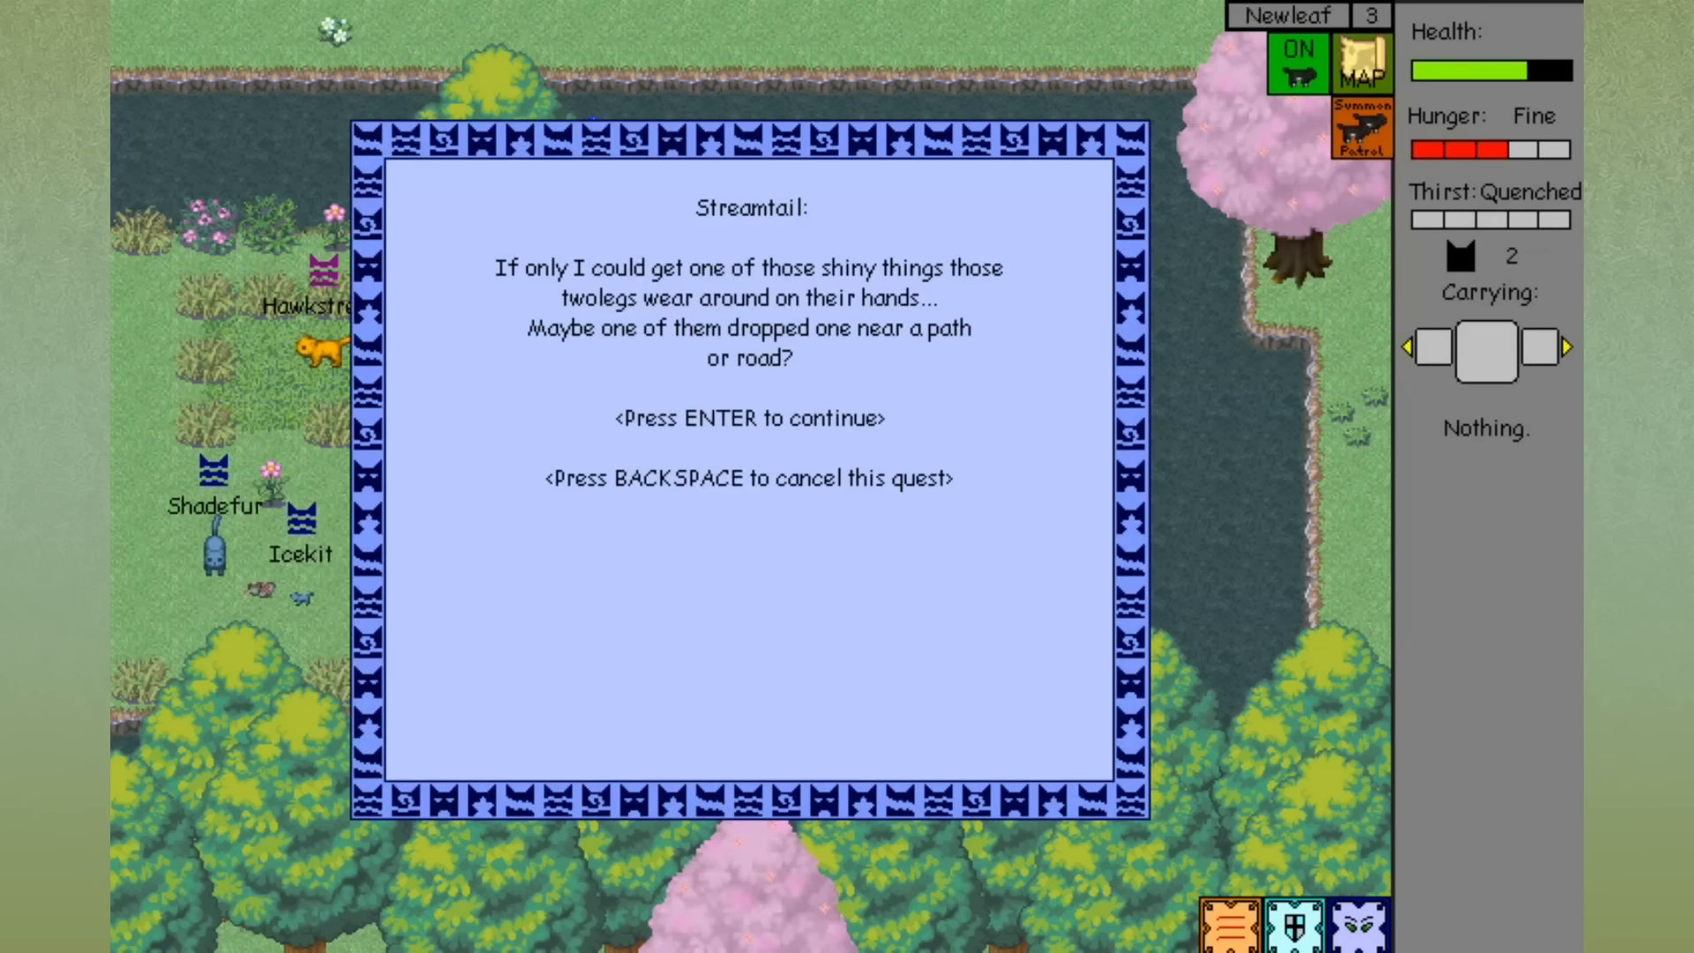
Continue past Streamtail's request and leave Thrushear's freshkill pile conversation.
{"action": "key", "text": "enter"}
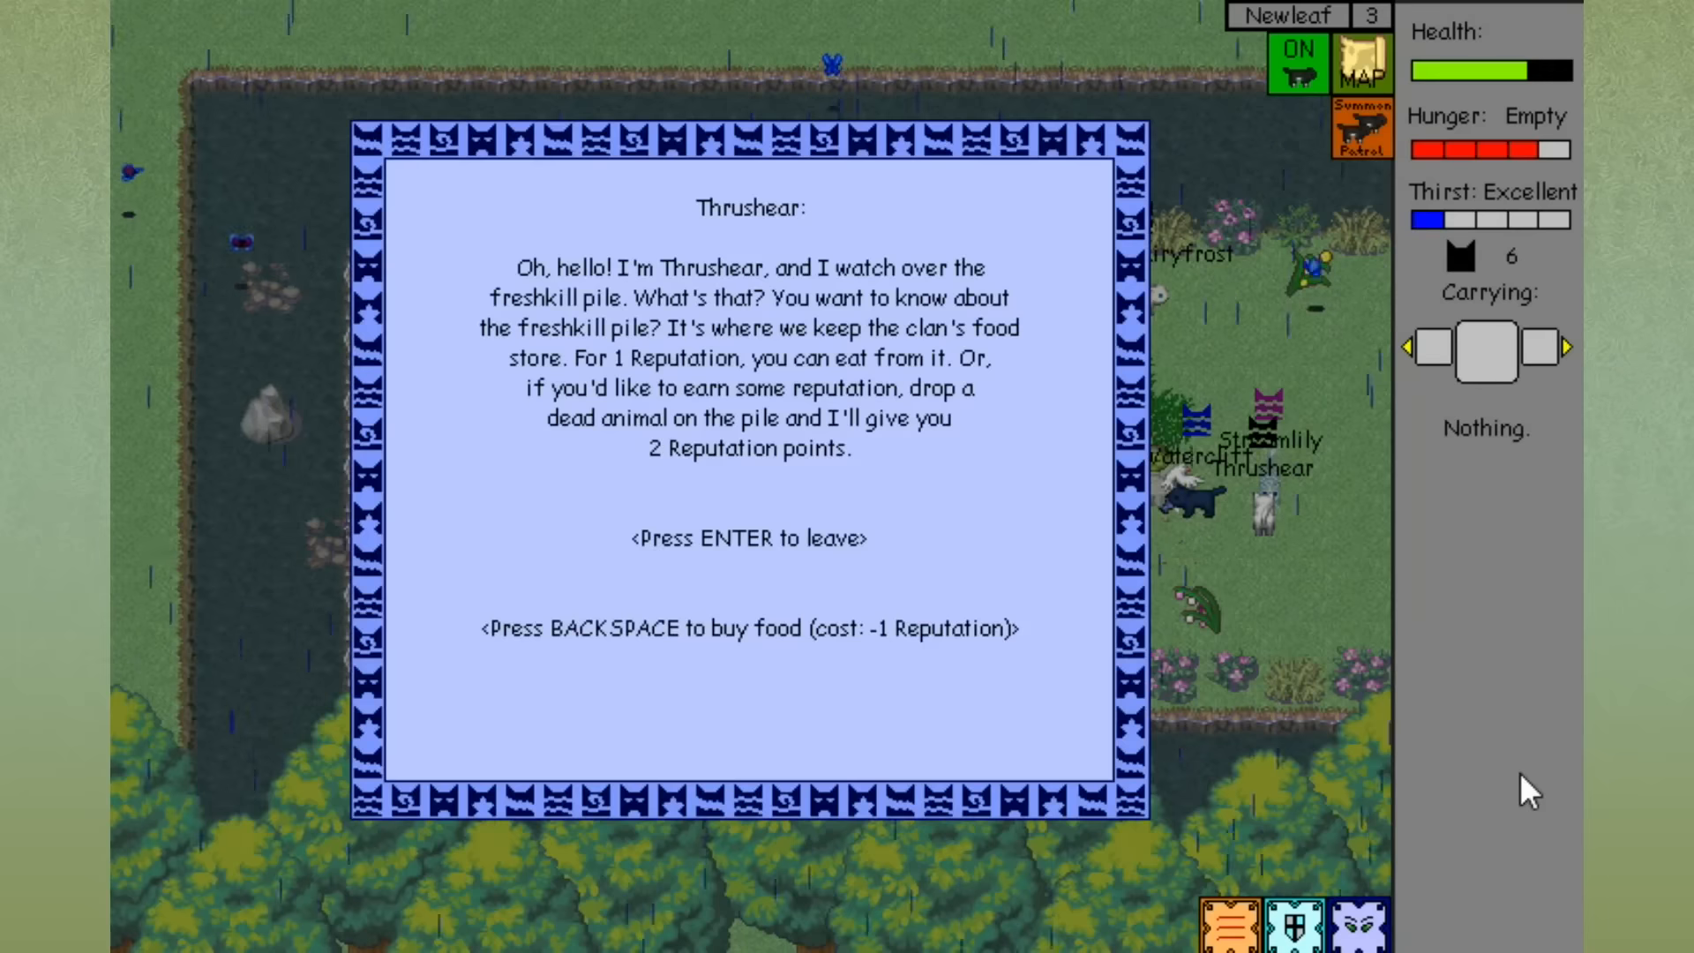
{"action": "key", "text": "backspace"}
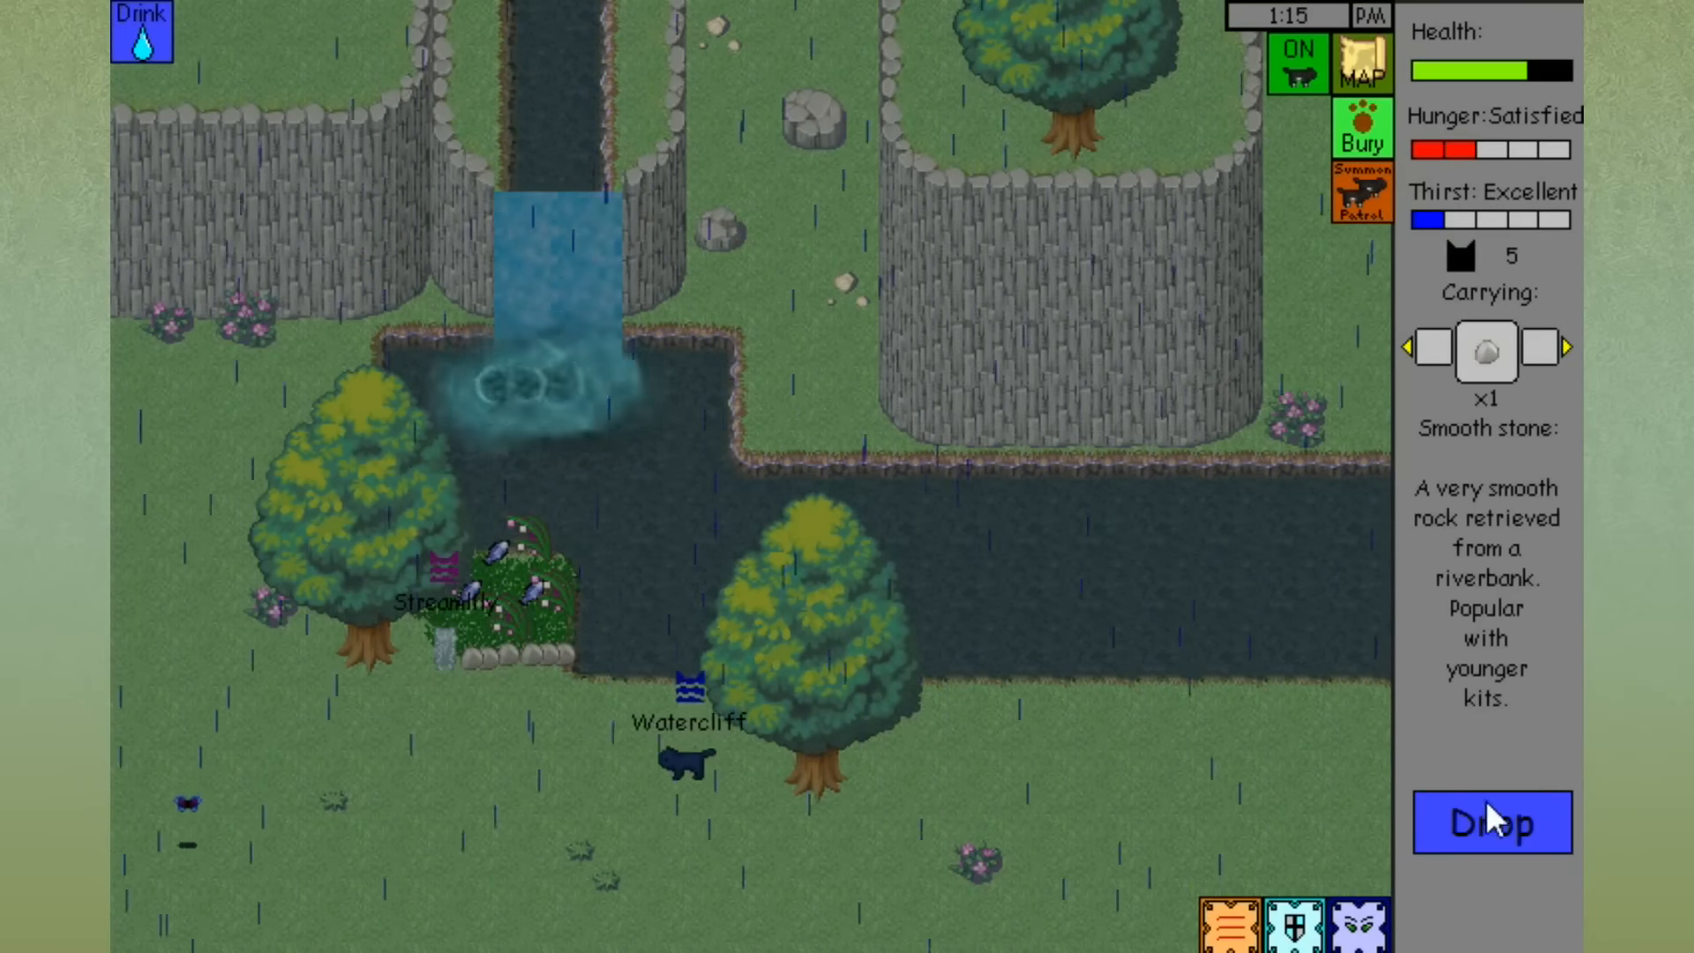
Cycle the Carrying panel to the newly gathered smooth stones and fish.
{"action": "left_click", "coordinate": [1492, 823]}
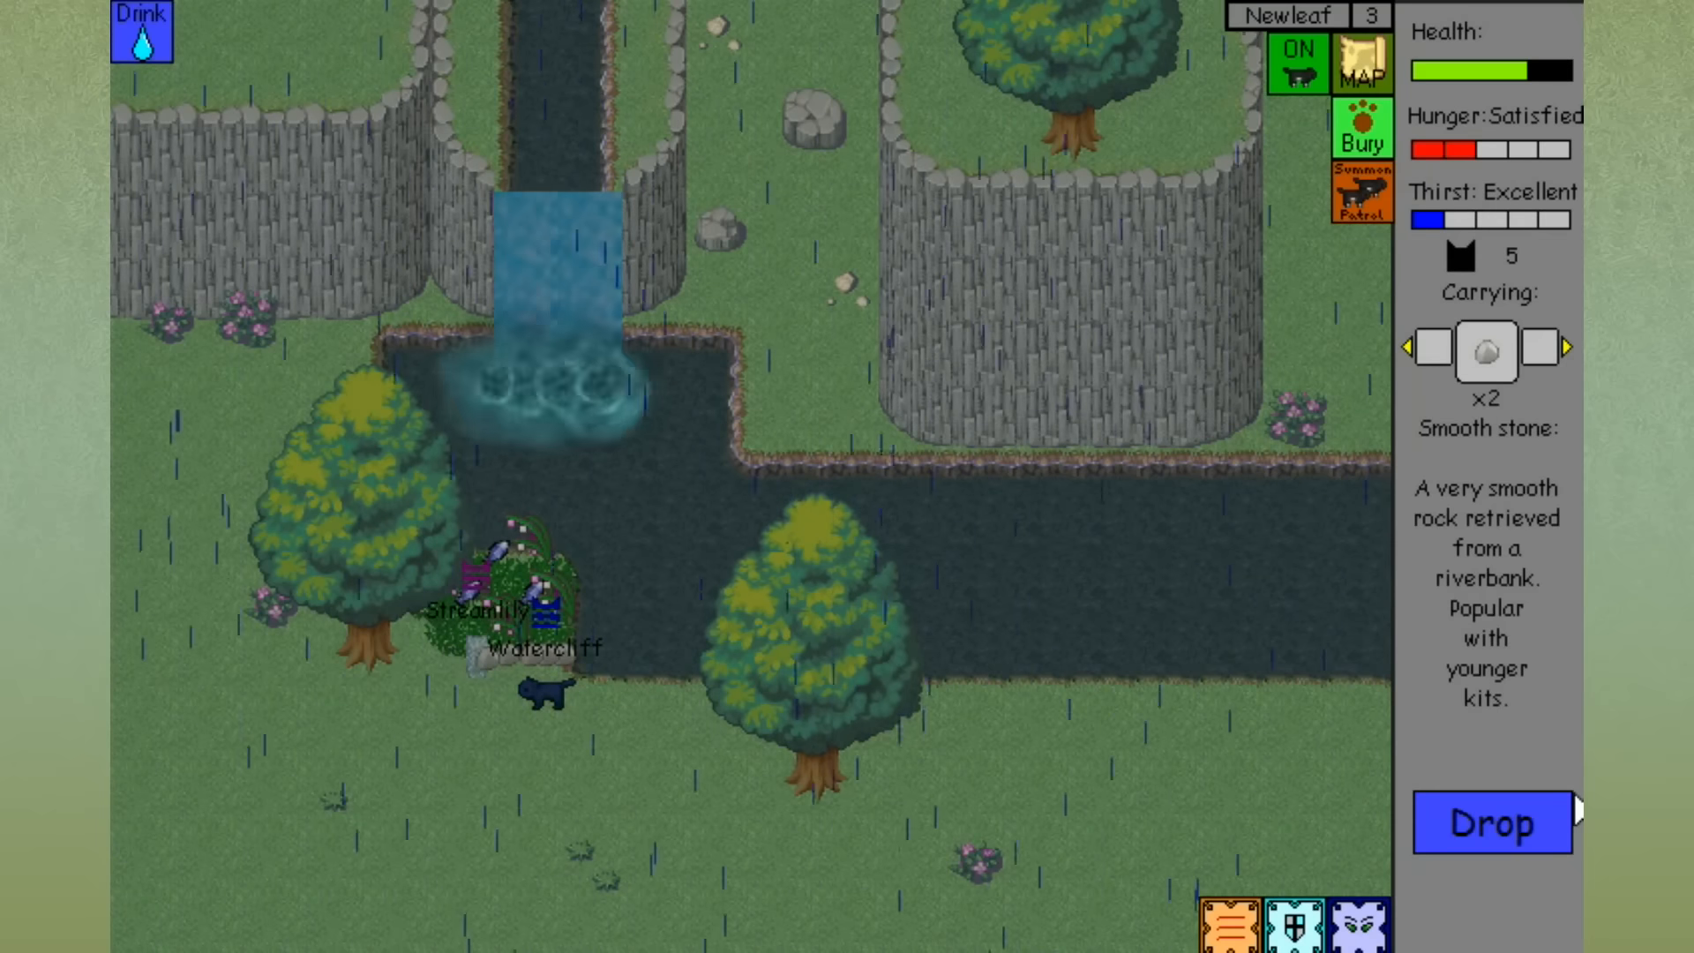
{"action": "left_click", "coordinate": [1490, 824]}
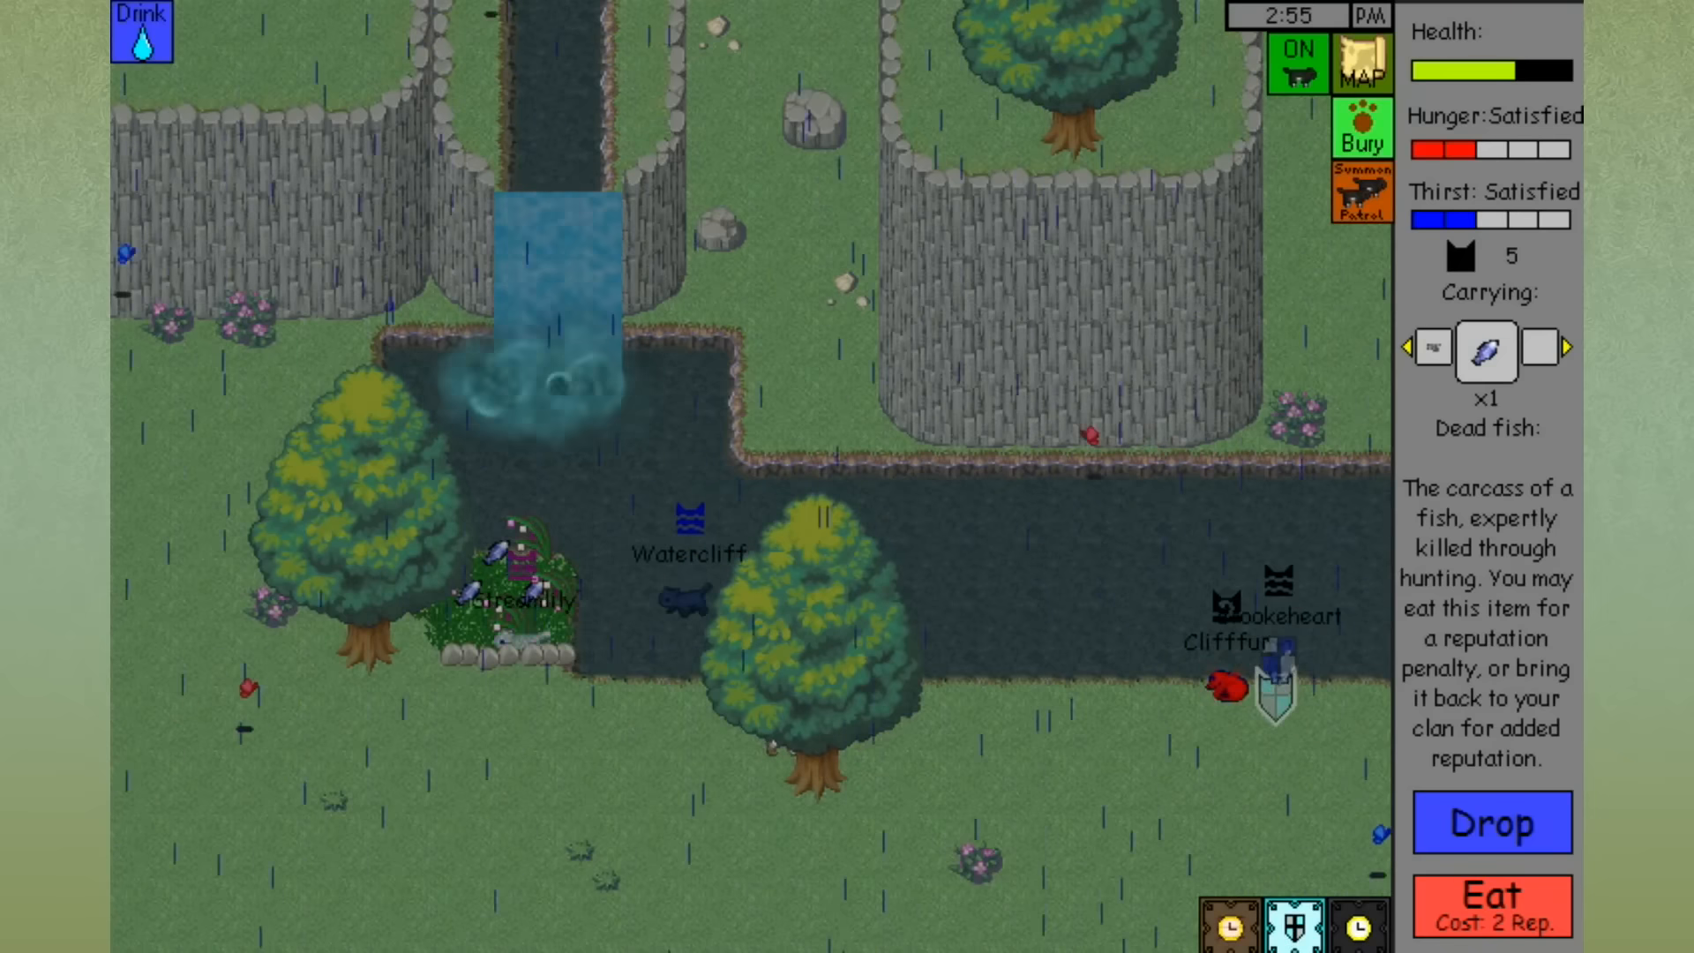
Cycle the Carrying panel to show the dead mouse among the carried items.
{"action": "left_click", "coordinate": [1492, 822]}
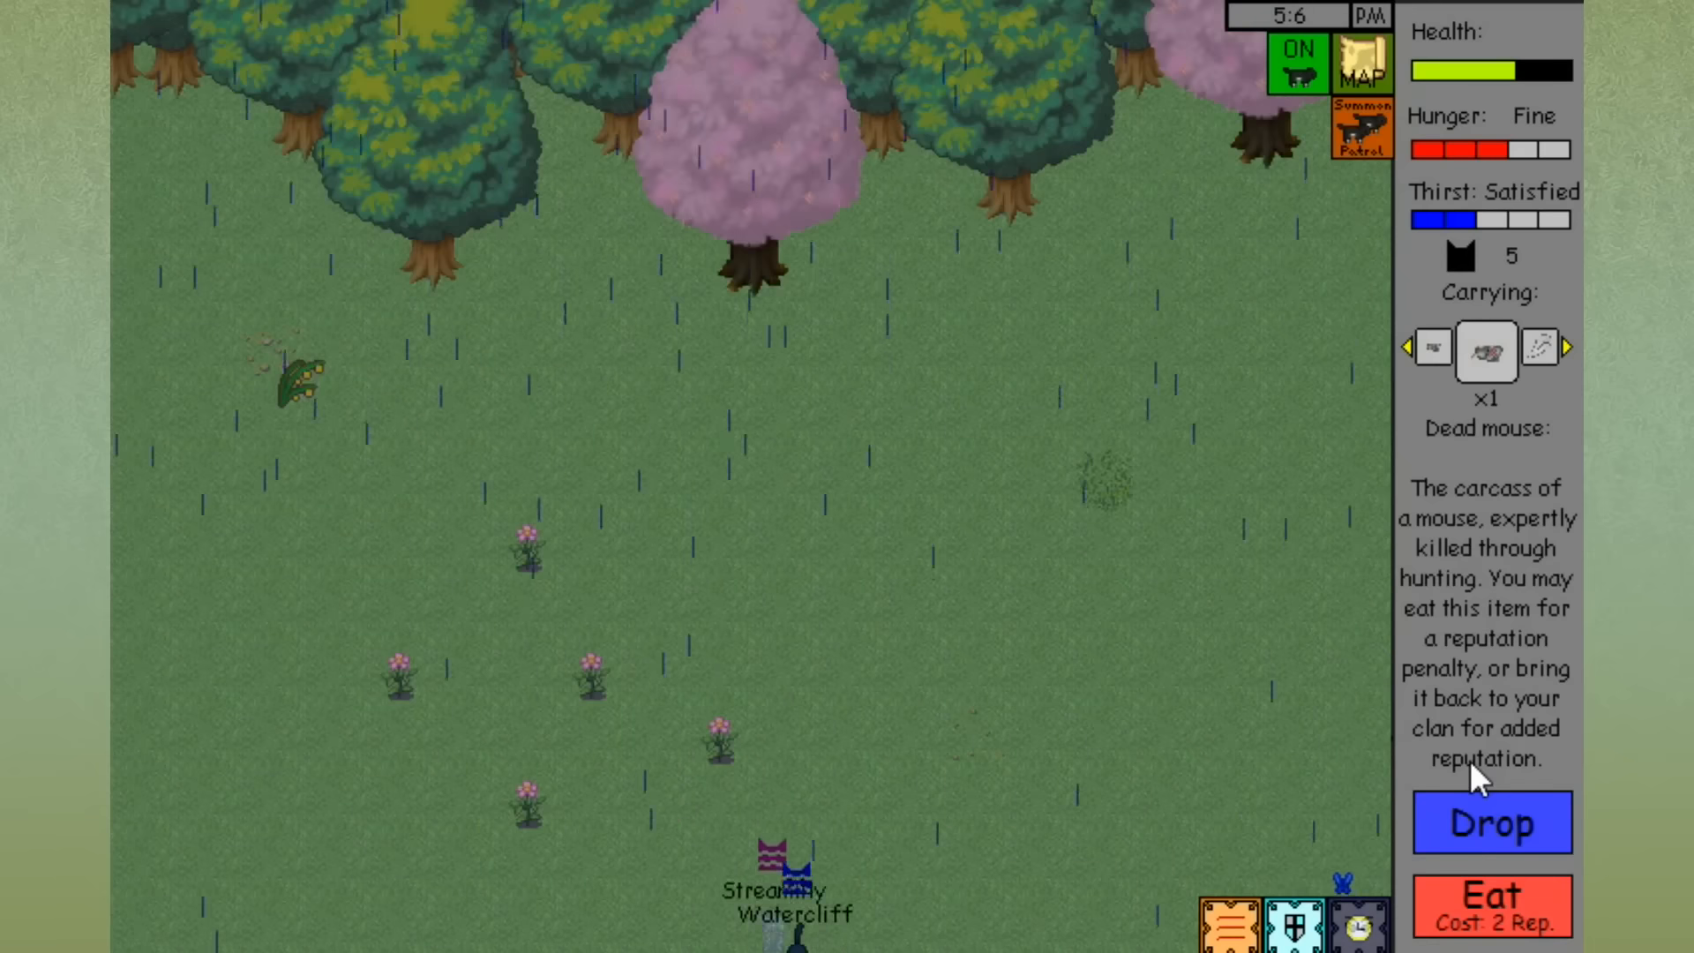
Pick up the leafy herb beside the pond into the carrying slots.
{"action": "left_click", "coordinate": [1489, 897]}
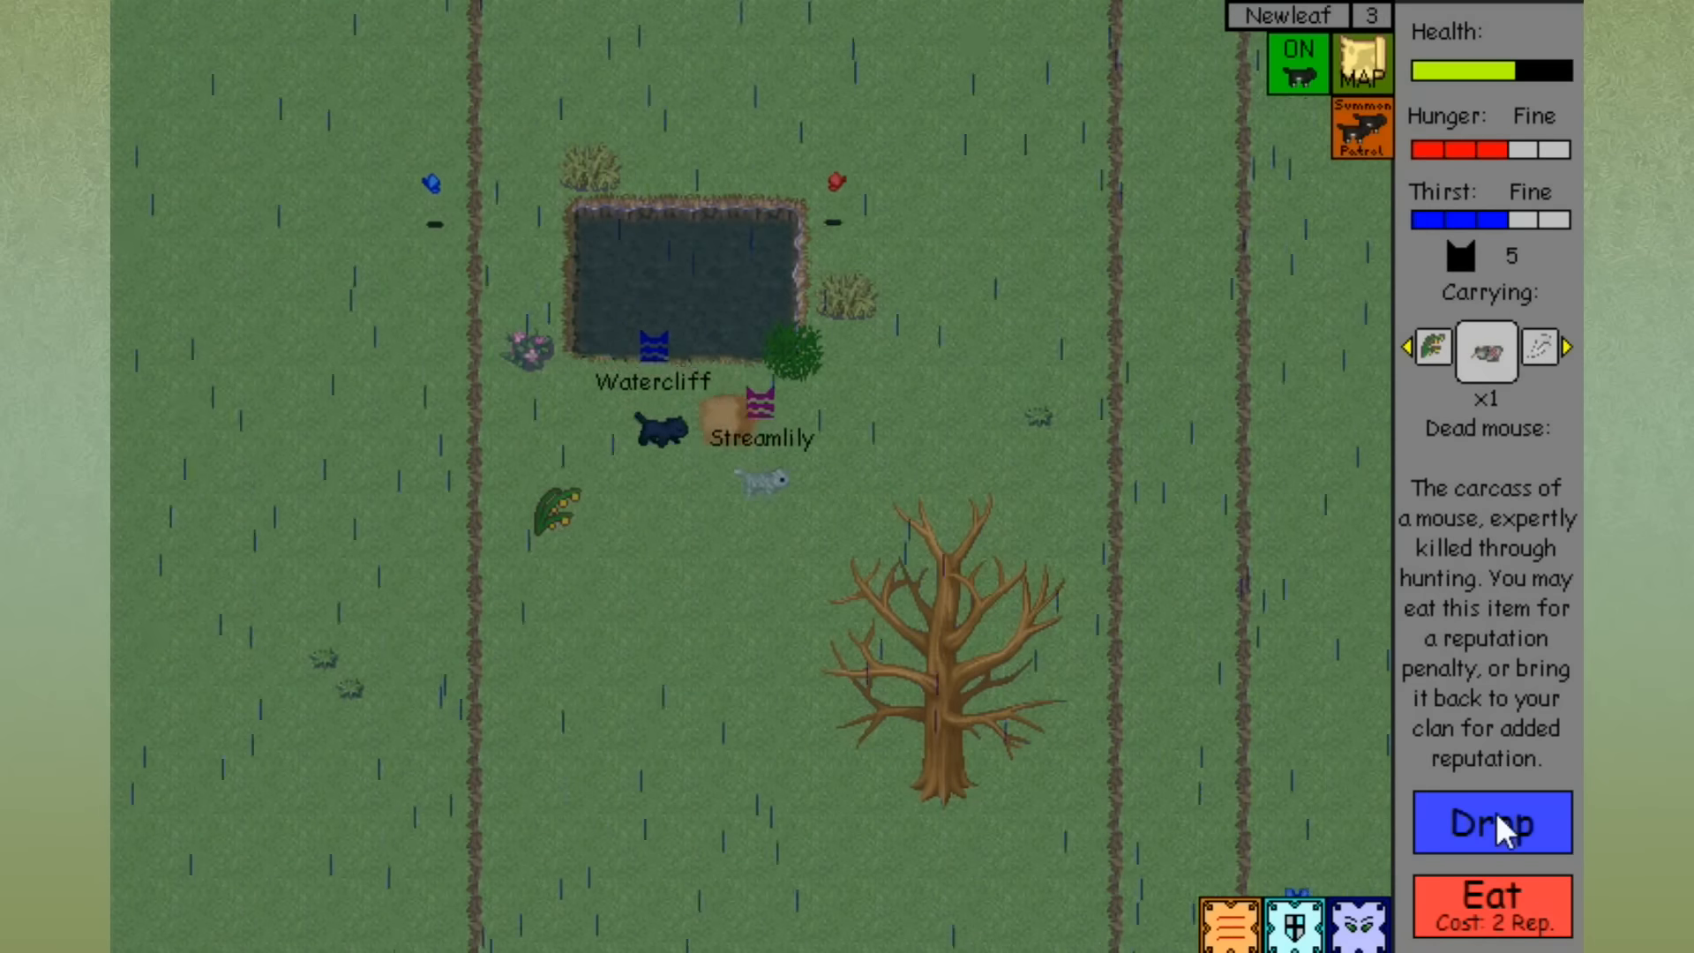
{"action": "left_click", "coordinate": [1491, 822]}
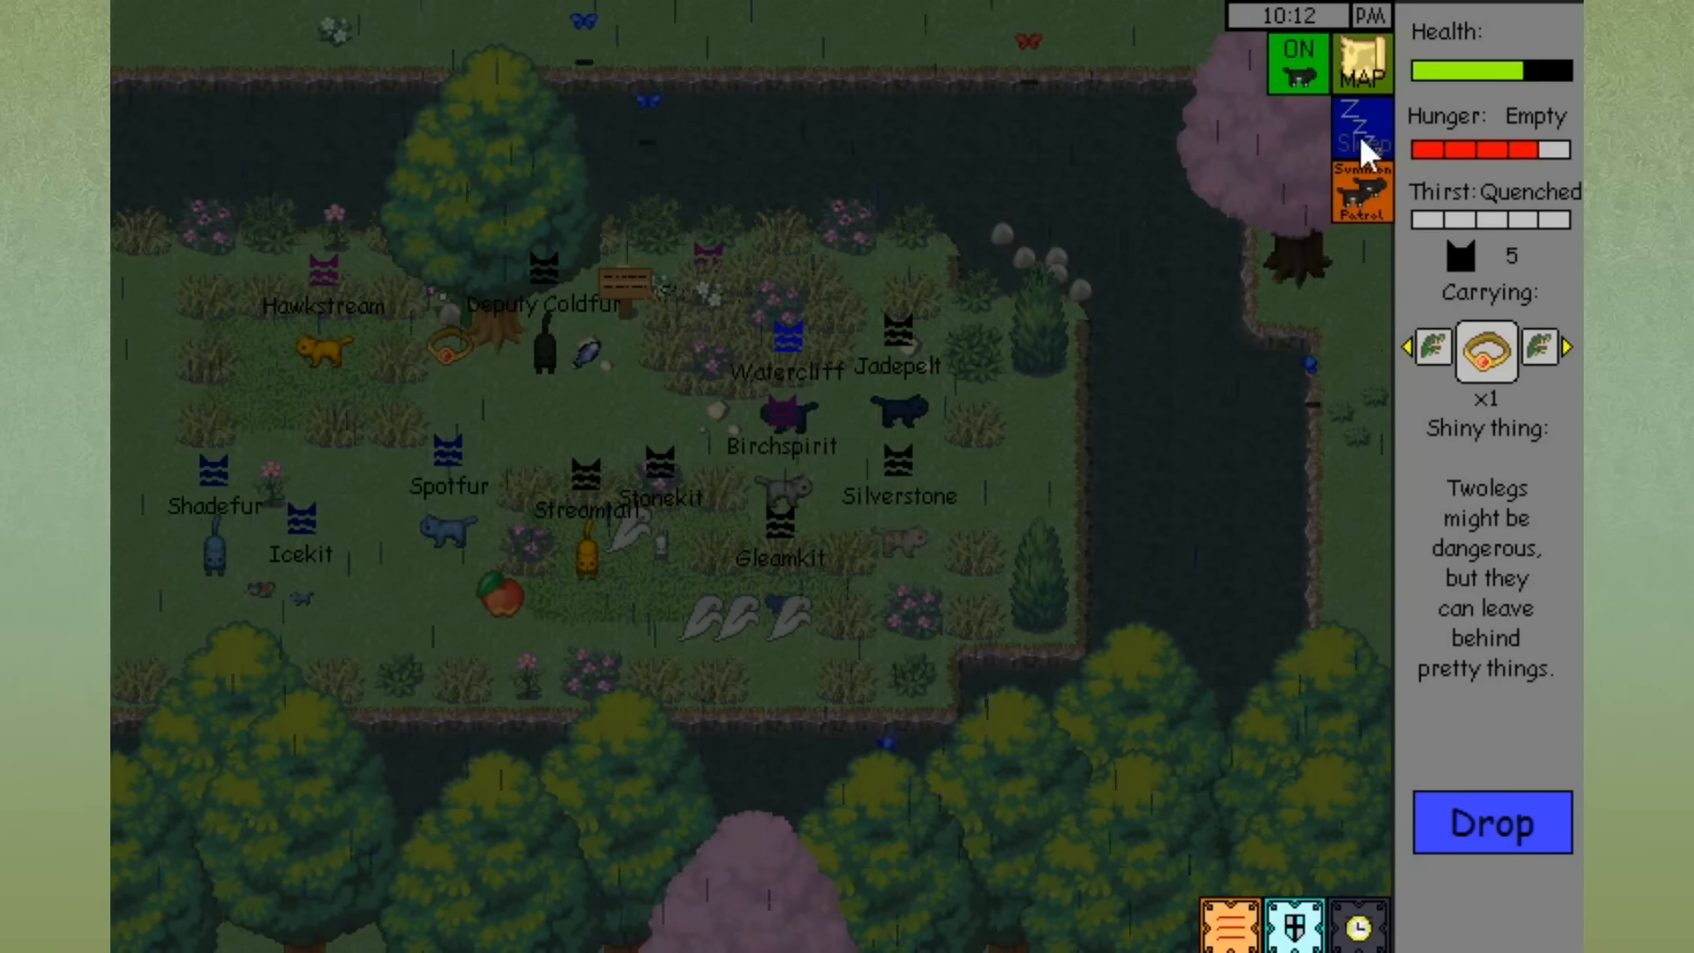
Continue past Deputy Coldfur's sunningrocks message and accept Streamtail's smooth stone request.
{"action": "left_click", "coordinate": [1361, 136]}
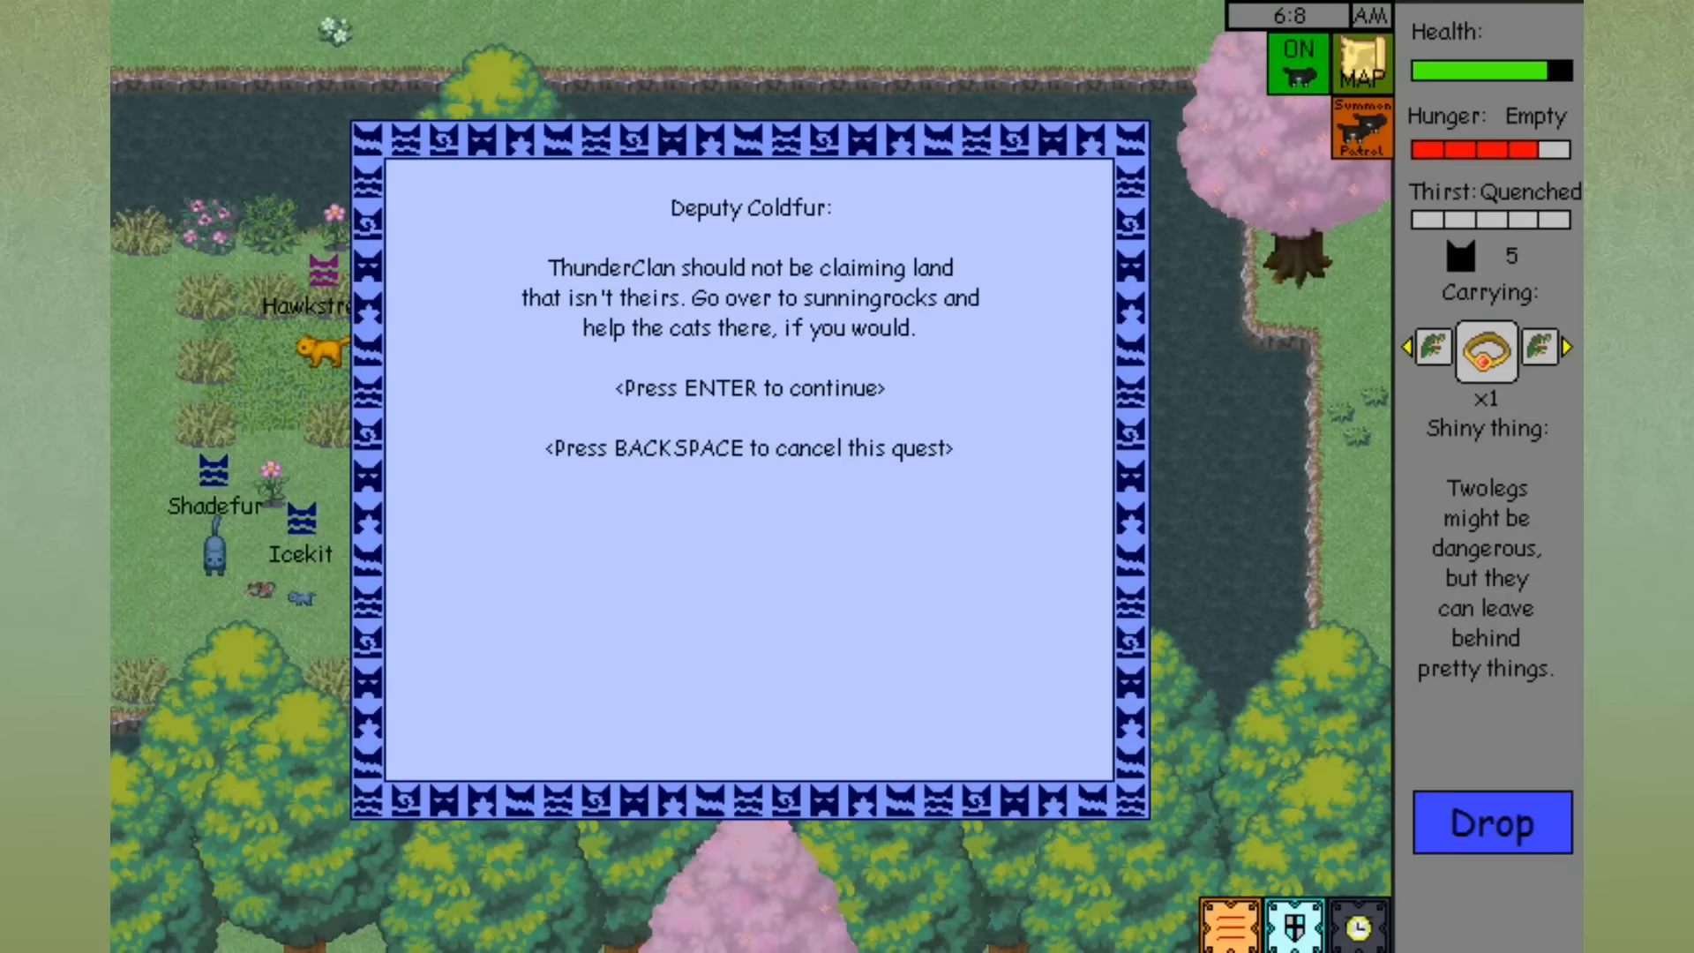
{"action": "key", "text": "enter"}
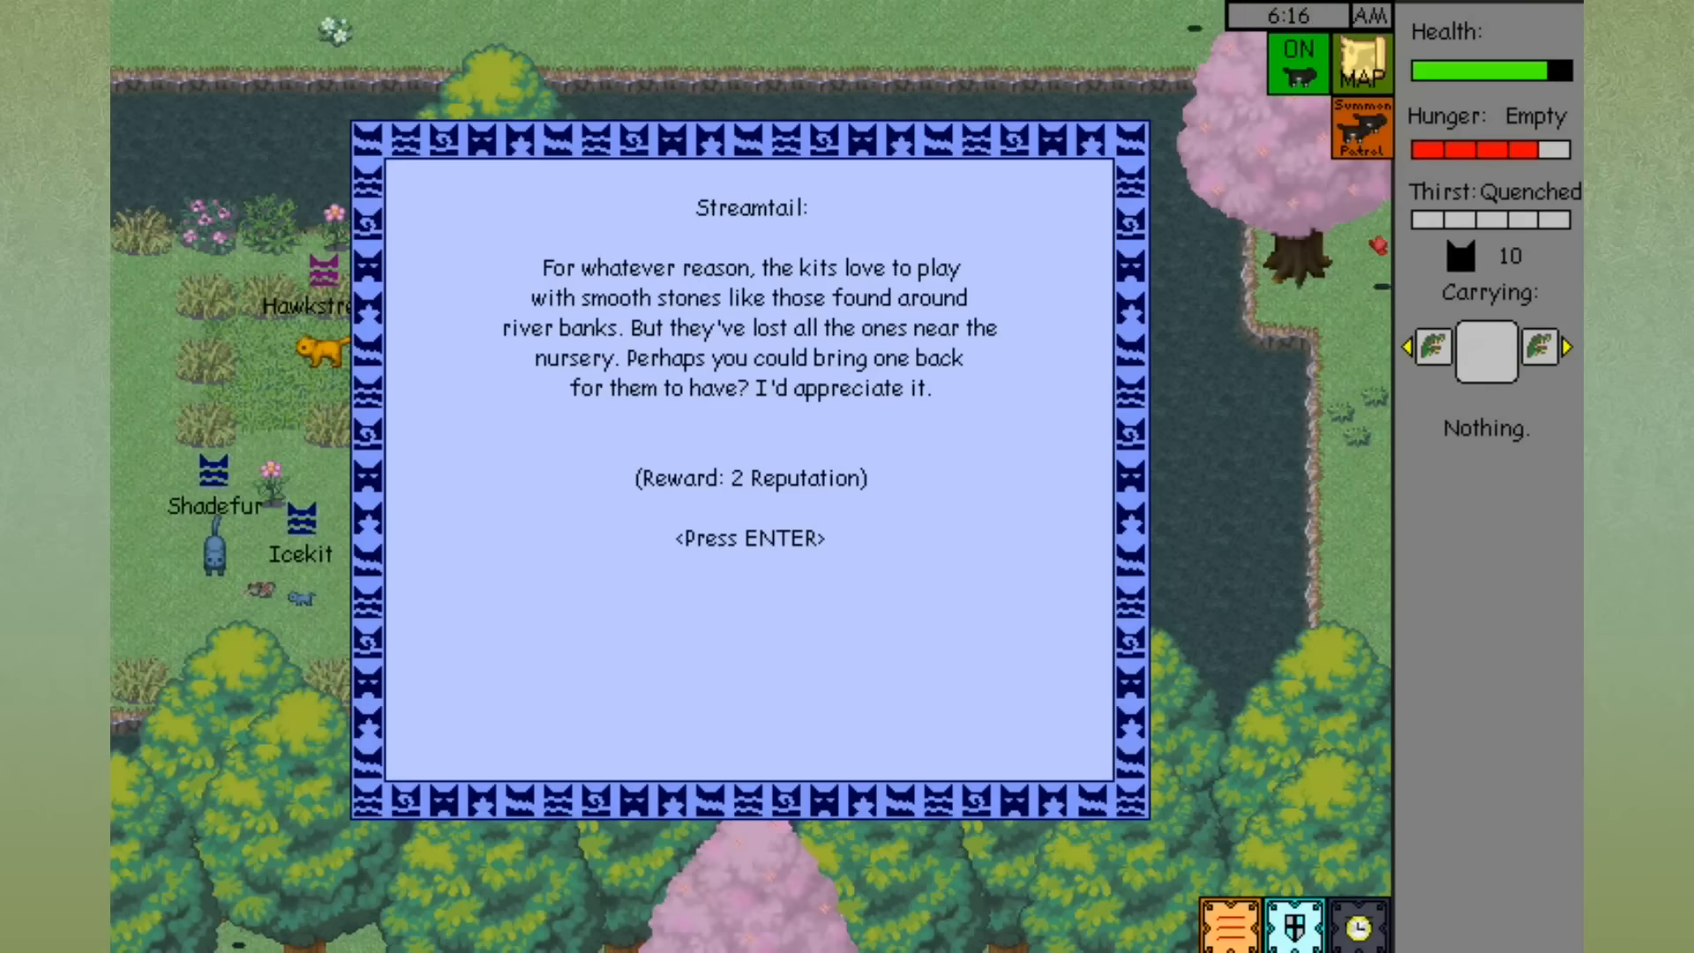
{"action": "key", "text": "enter"}
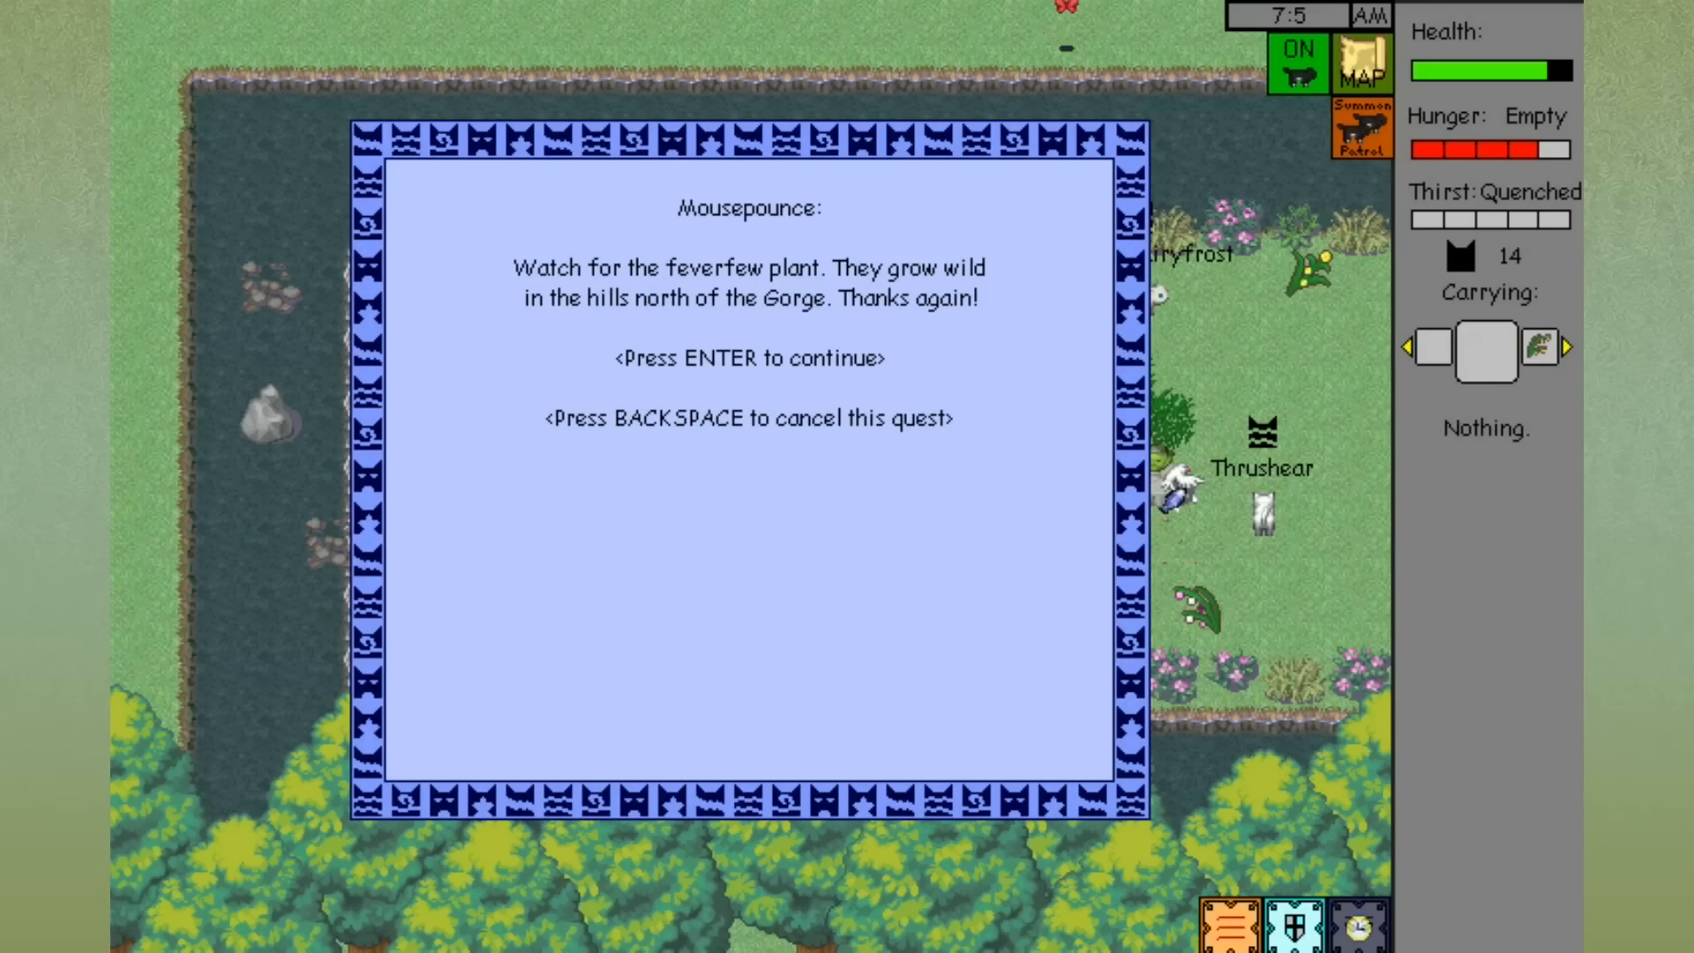
Accept Mousepounce's feverfew quest and continue through her reminder messages.
{"action": "key", "text": "enter"}
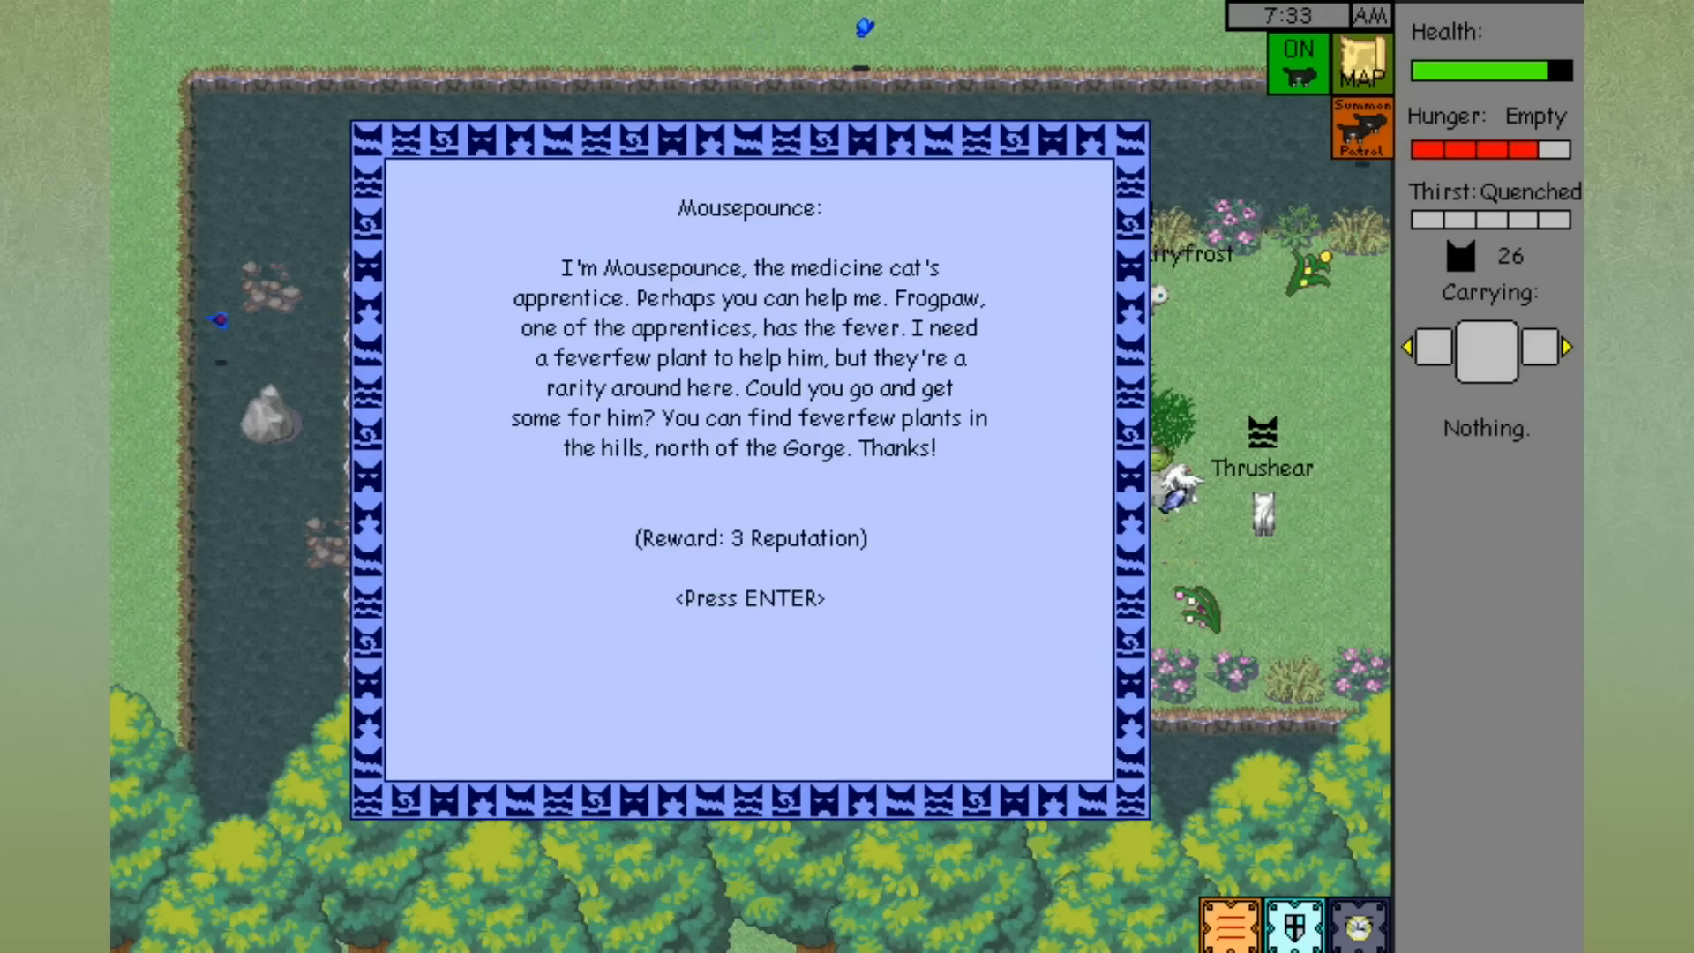
{"action": "key", "text": "enter"}
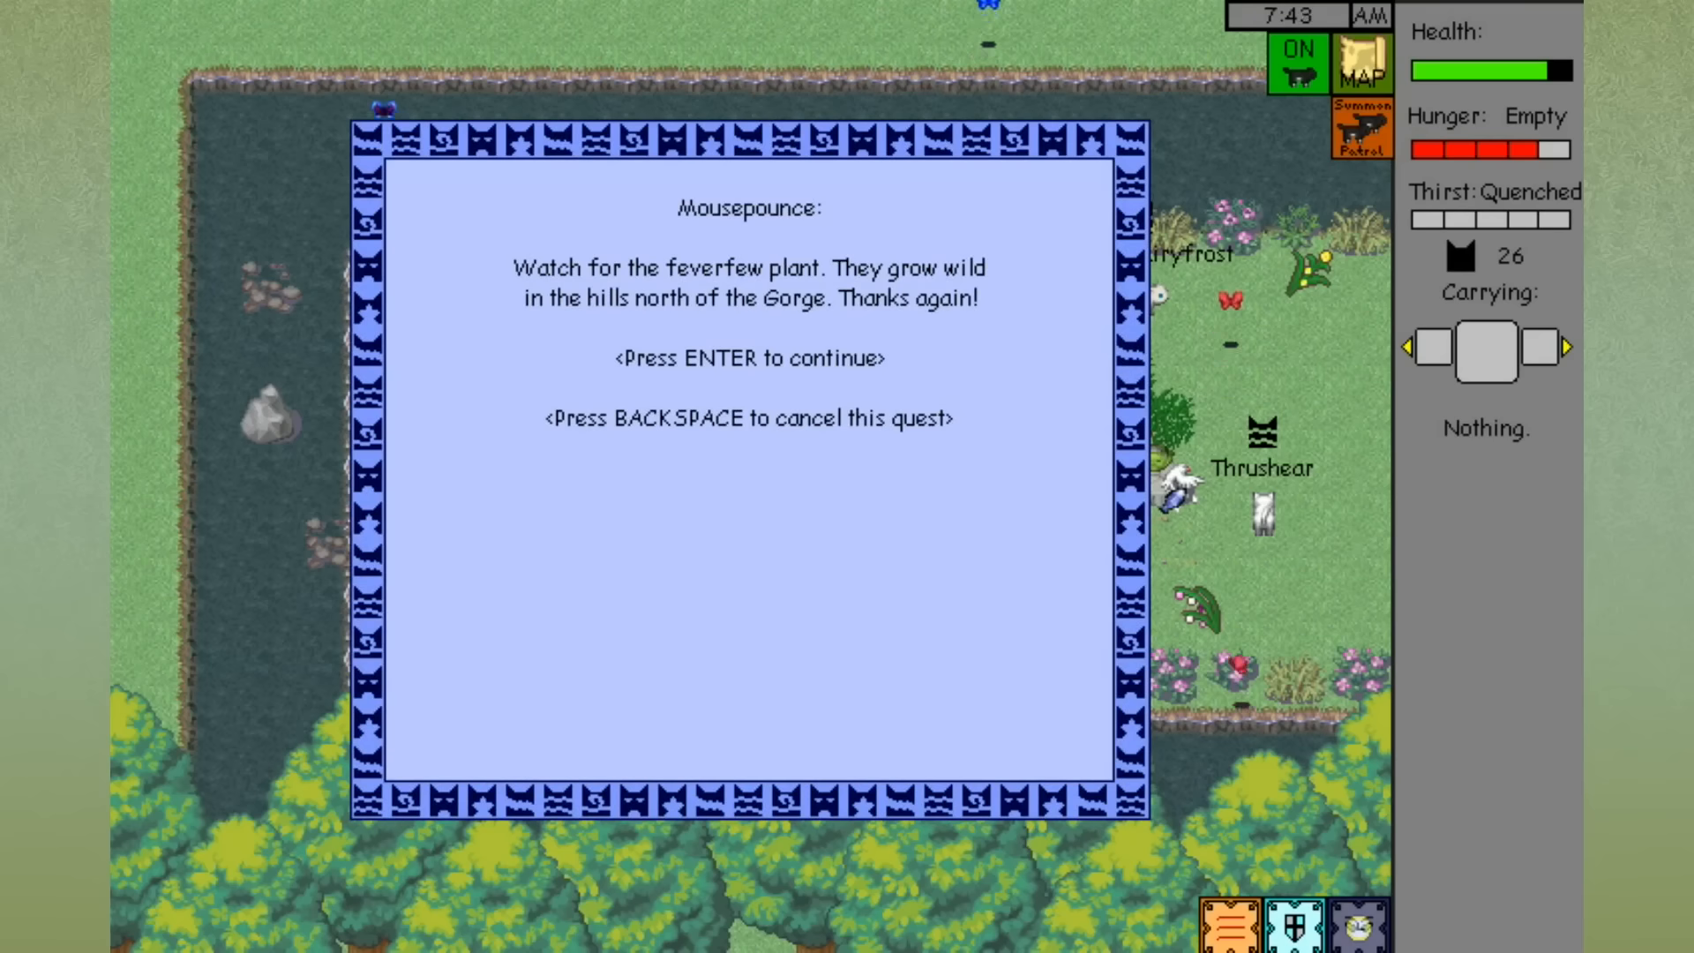
{"action": "key", "text": "enter"}
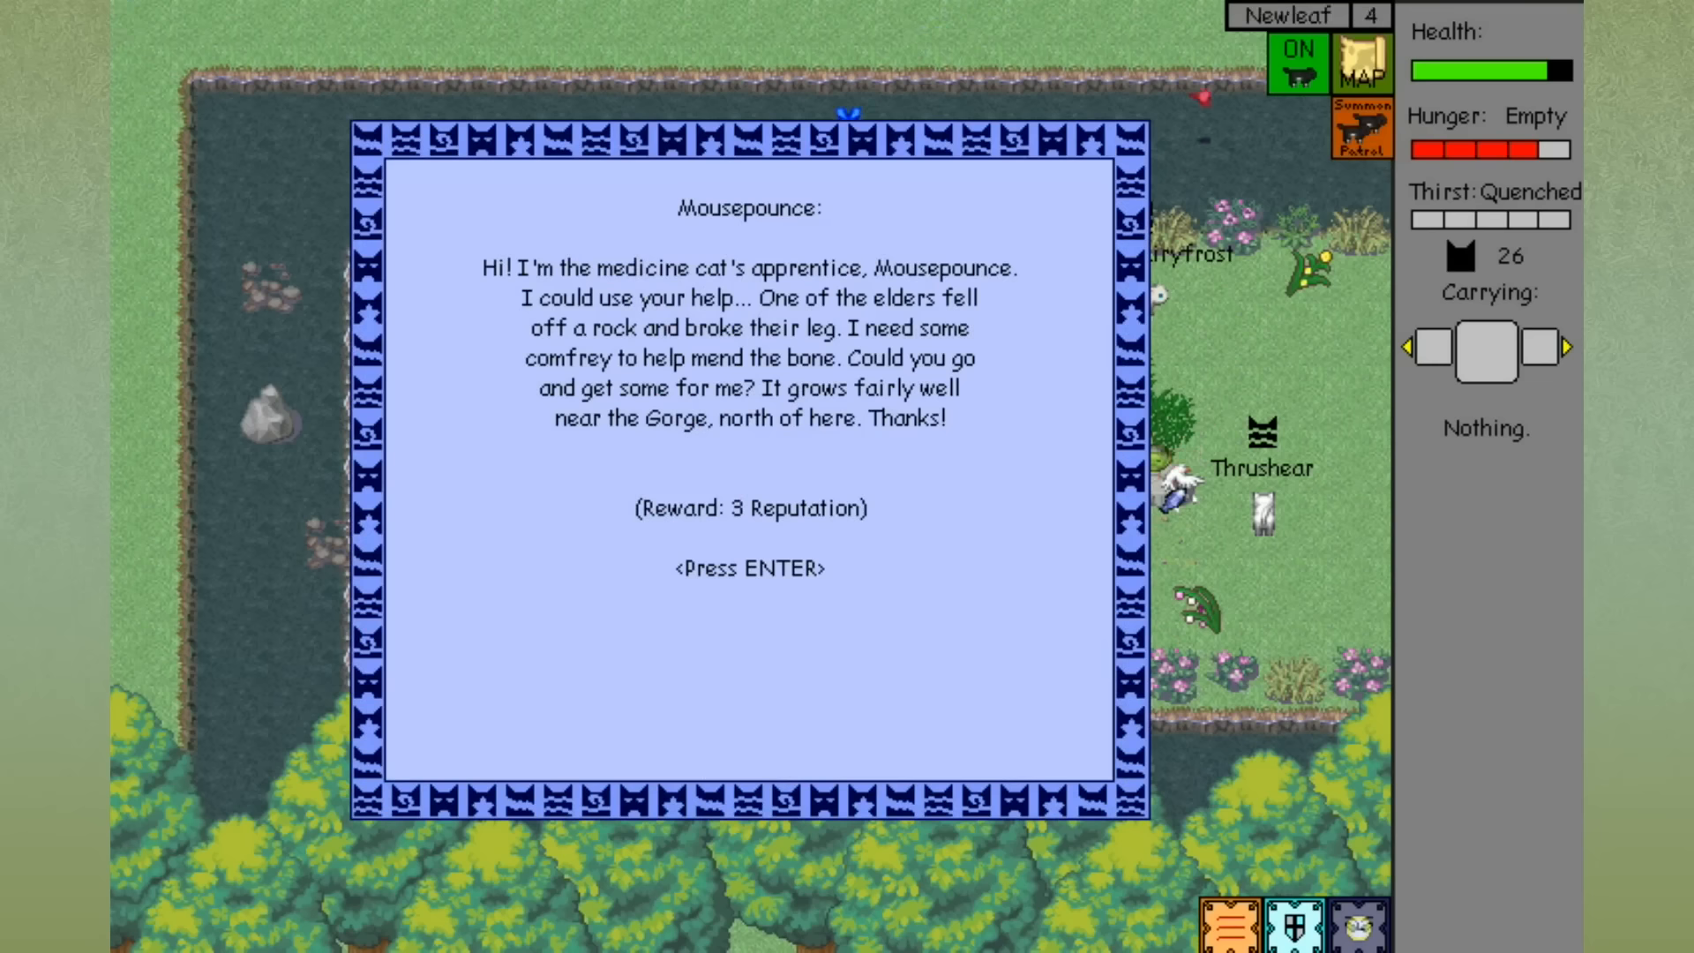
{"action": "key", "text": "enter"}
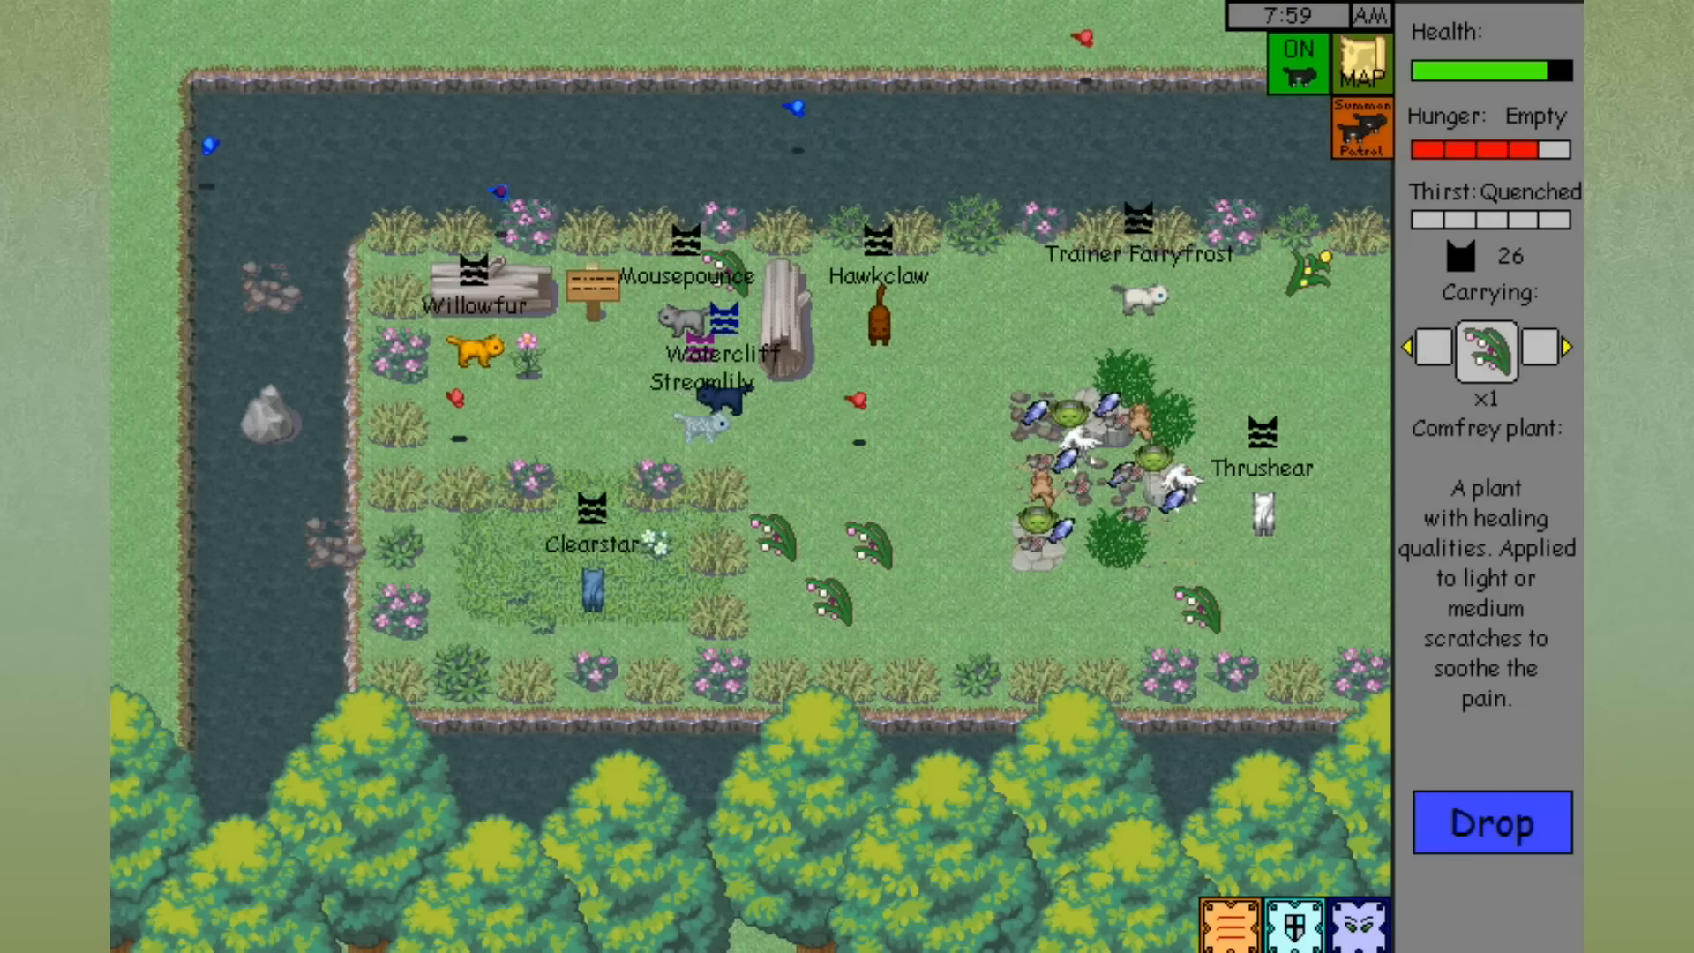
{"action": "left_click", "coordinate": [1491, 822]}
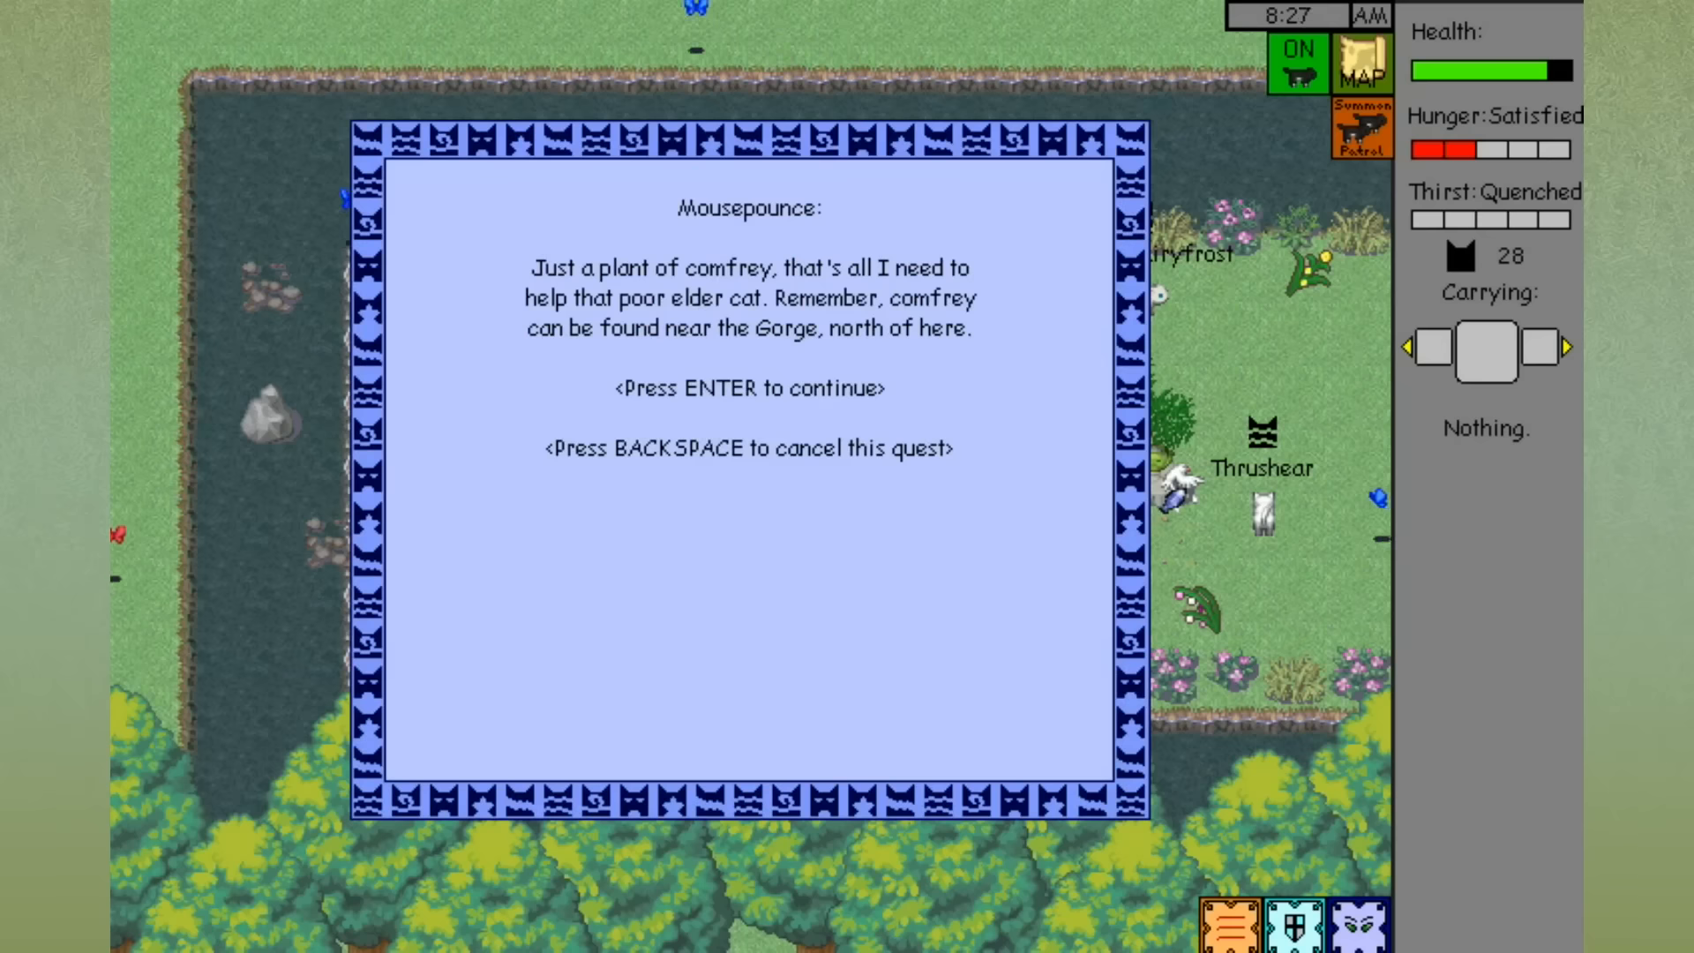
Hand the comfrey over to Mousepounce repeatedly for reputation.
{"action": "key", "text": "enter"}
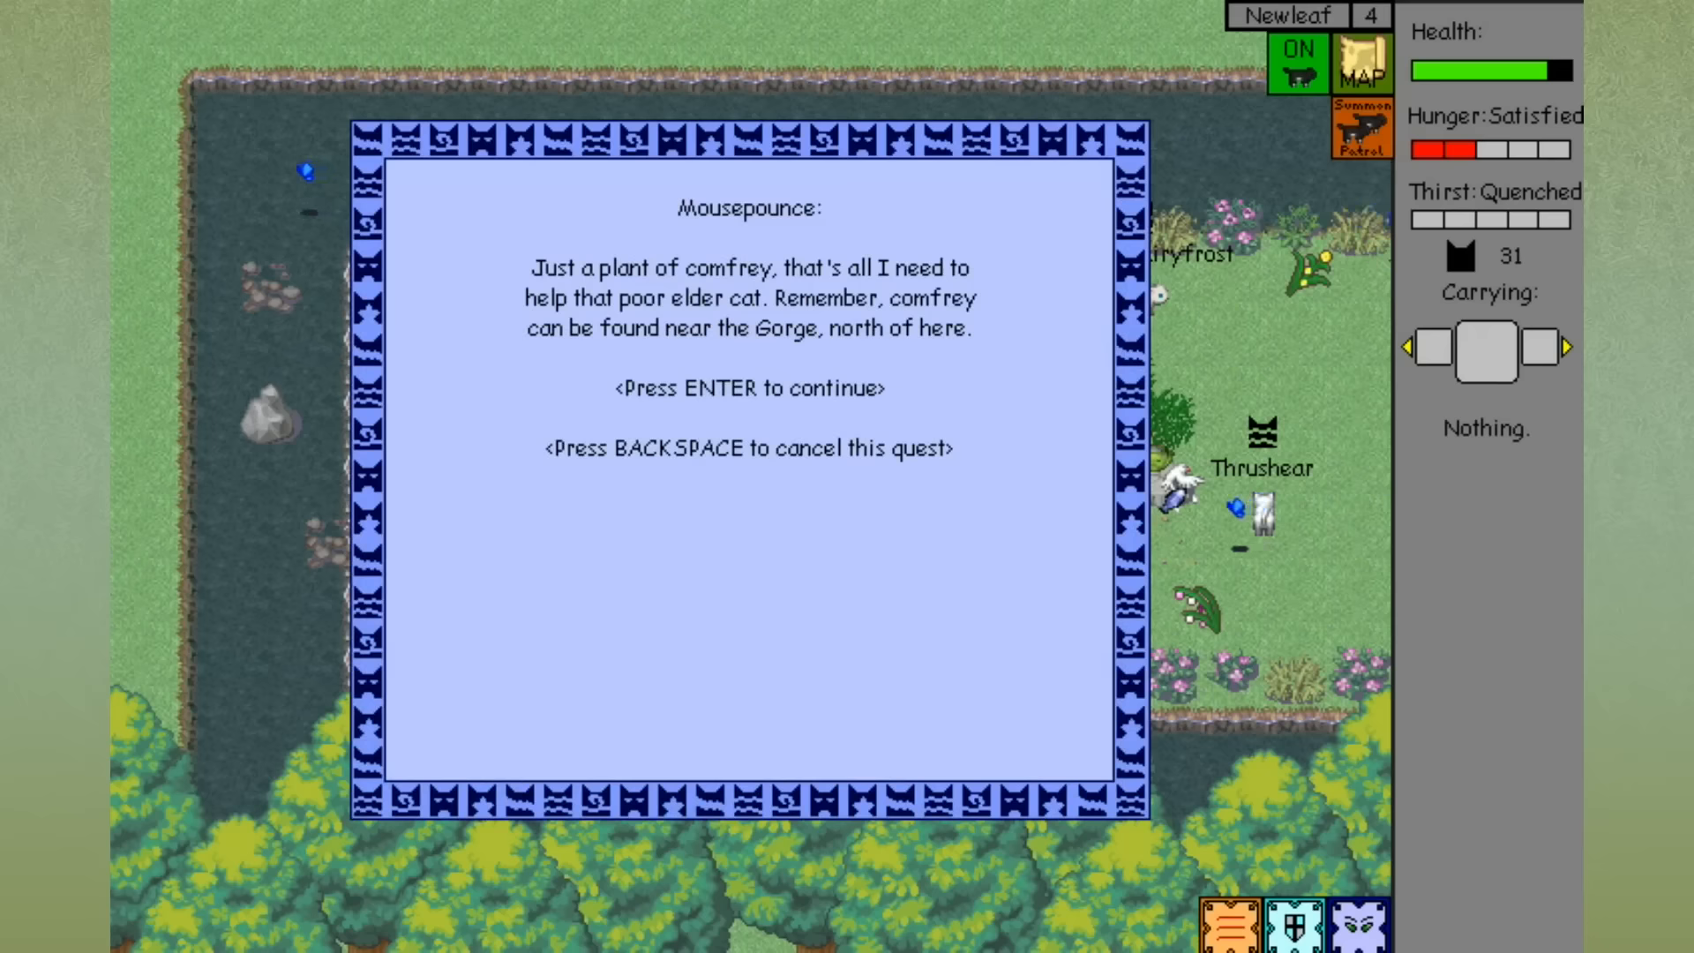
{"action": "key", "text": "enter"}
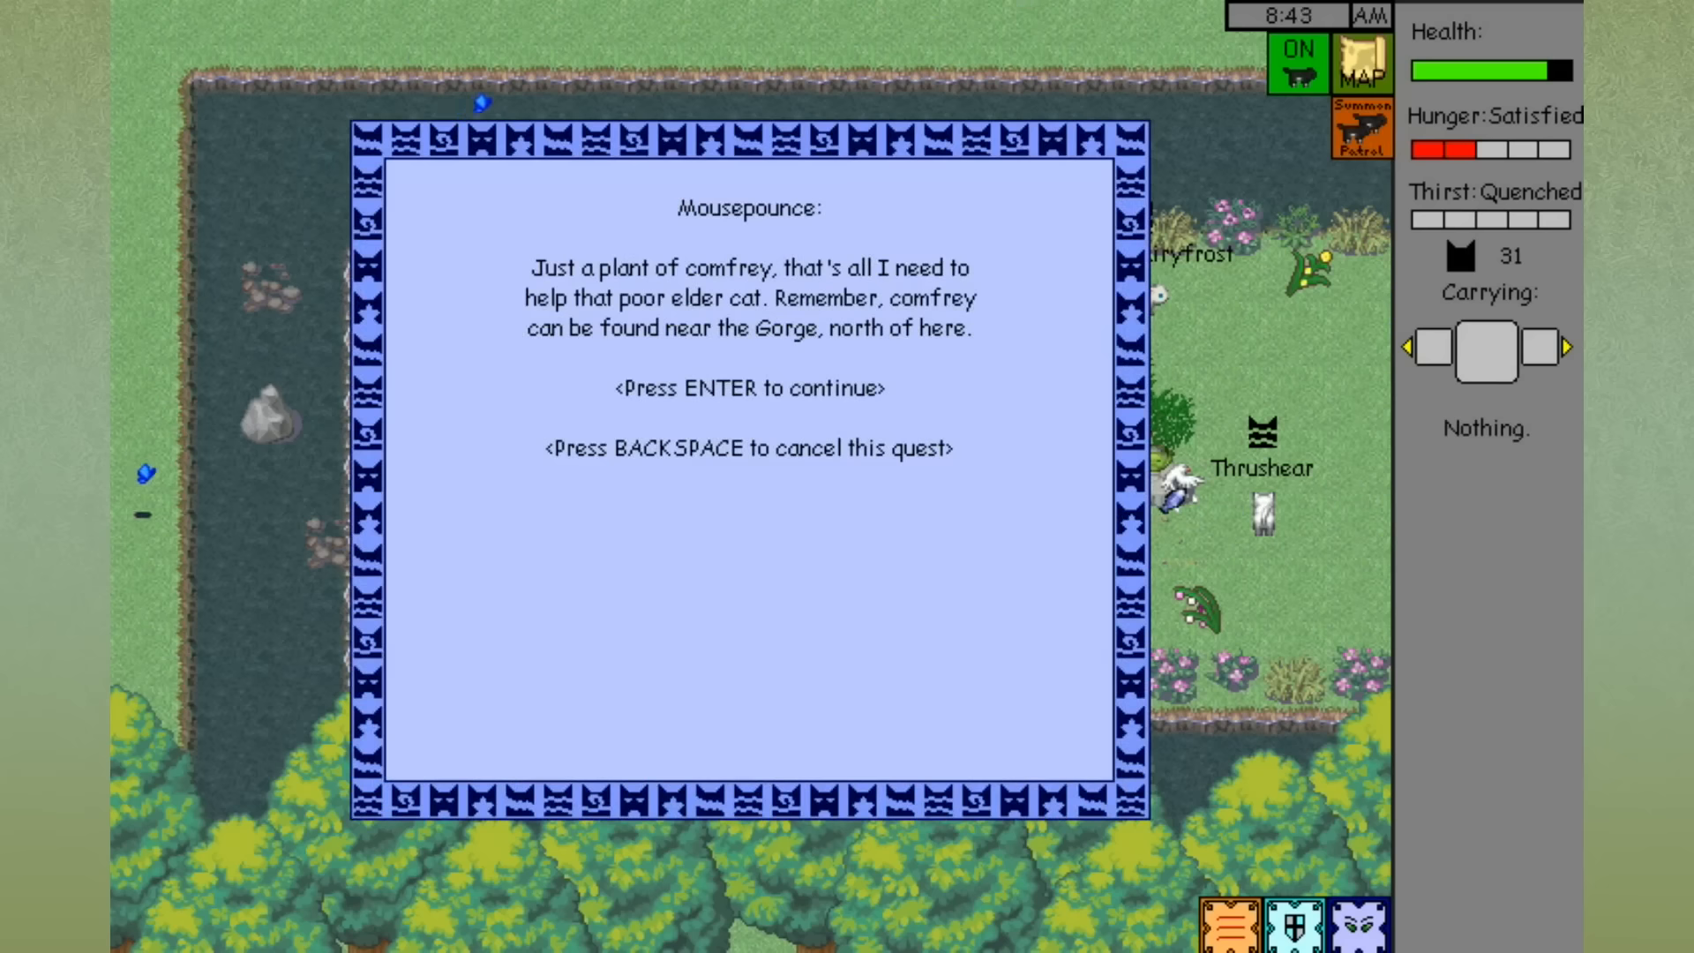
{"action": "key", "text": "enter"}
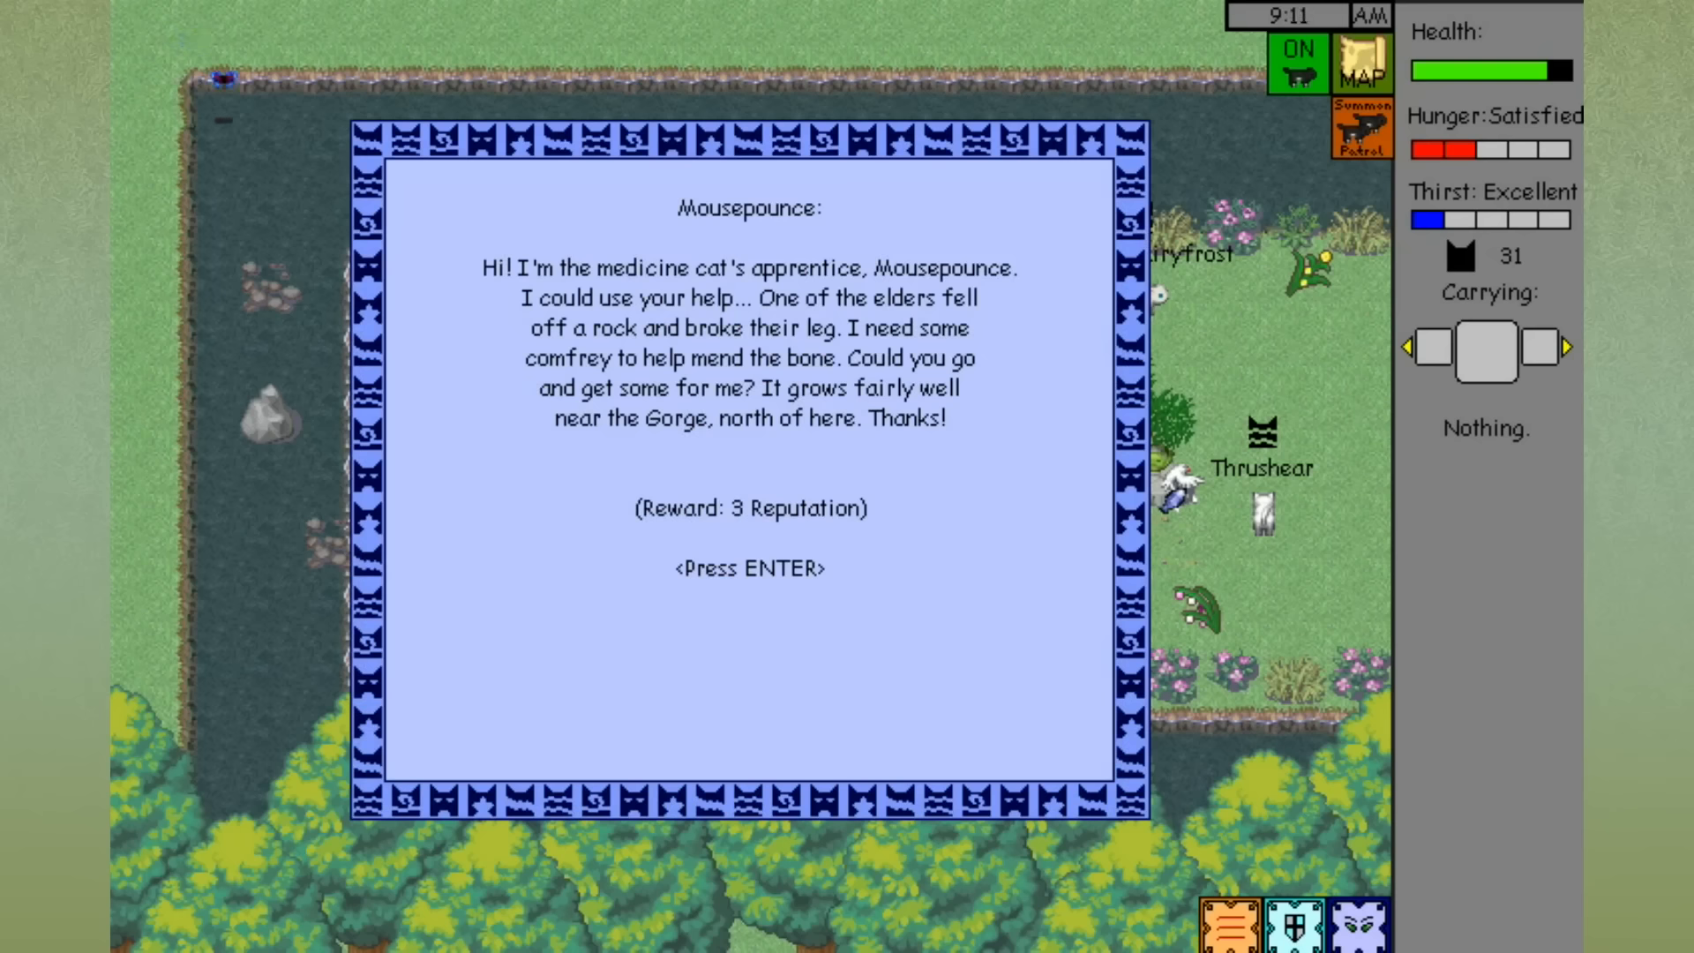
Complete the comfrey quest, dismiss the assistant notice and accept Mousepounce's horsetail request.
{"action": "key", "text": "enter"}
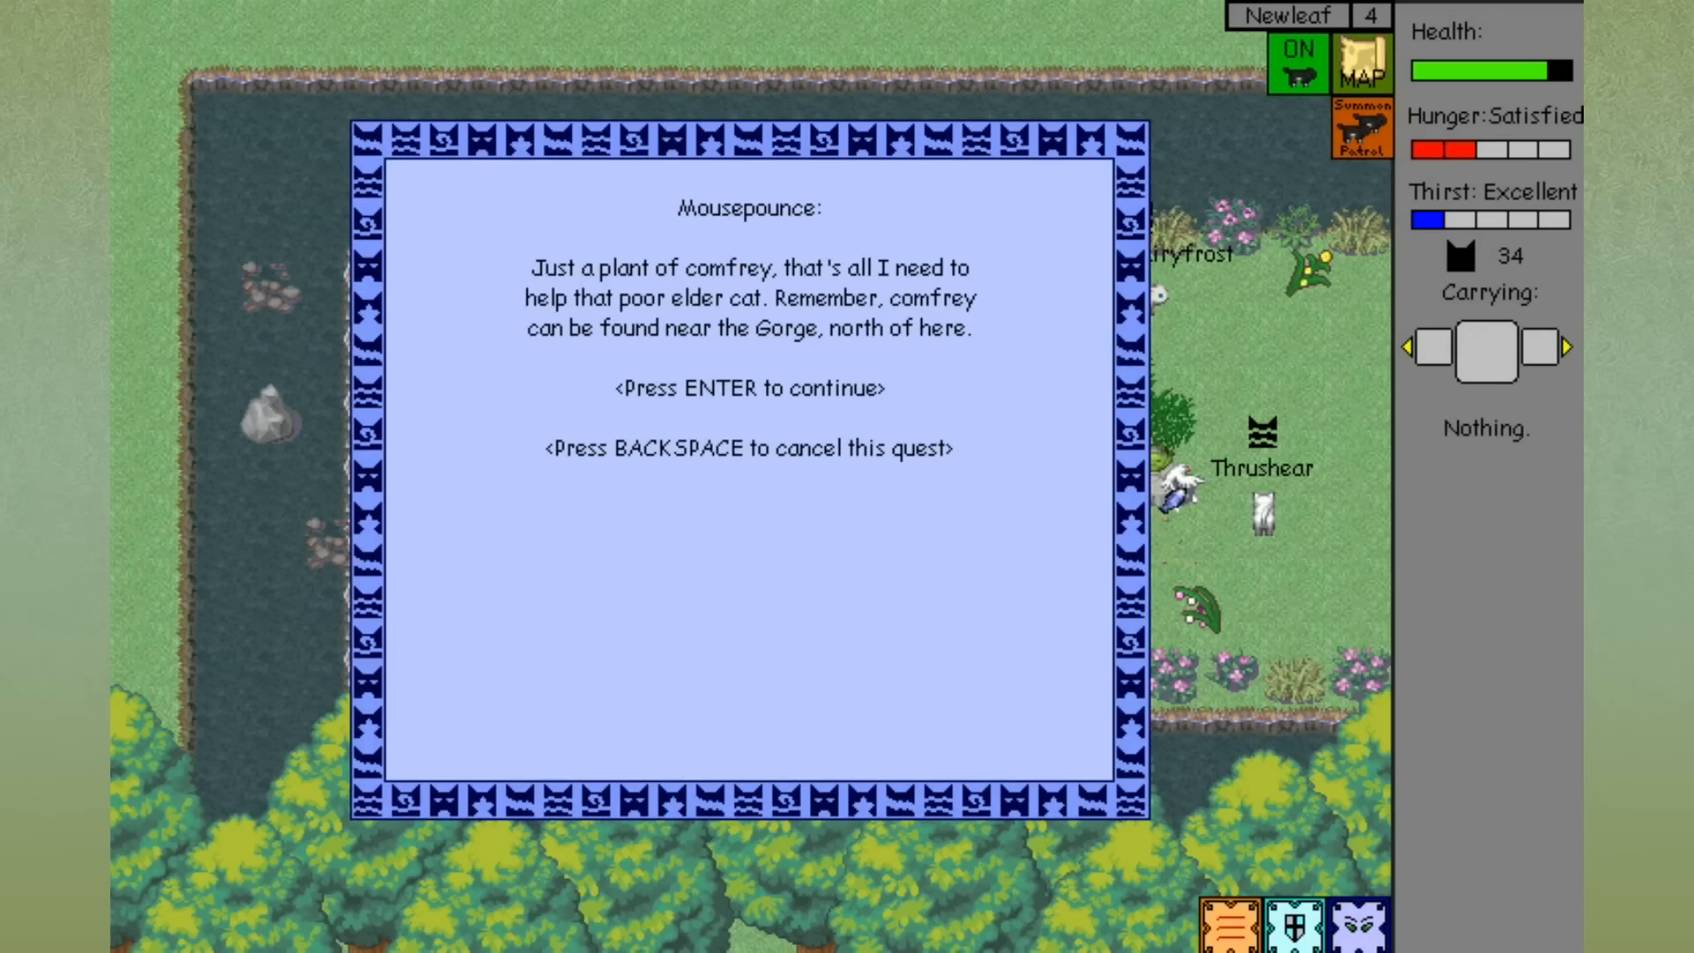
{"action": "key", "text": "enter"}
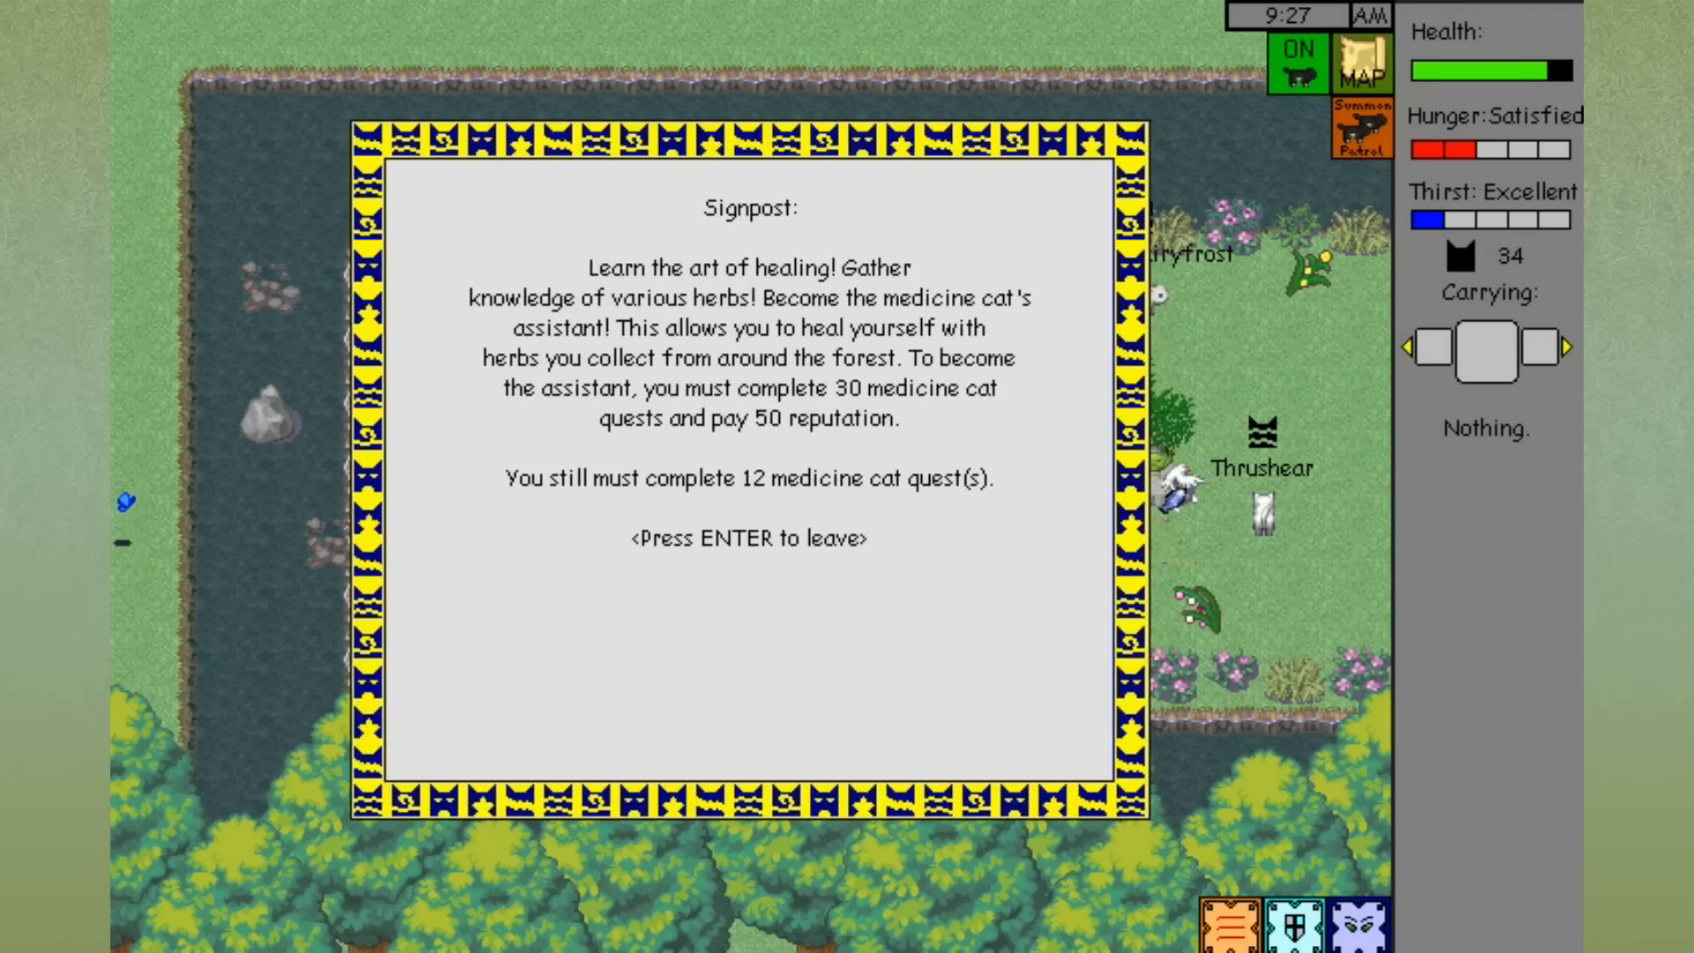
{"action": "key", "text": "enter"}
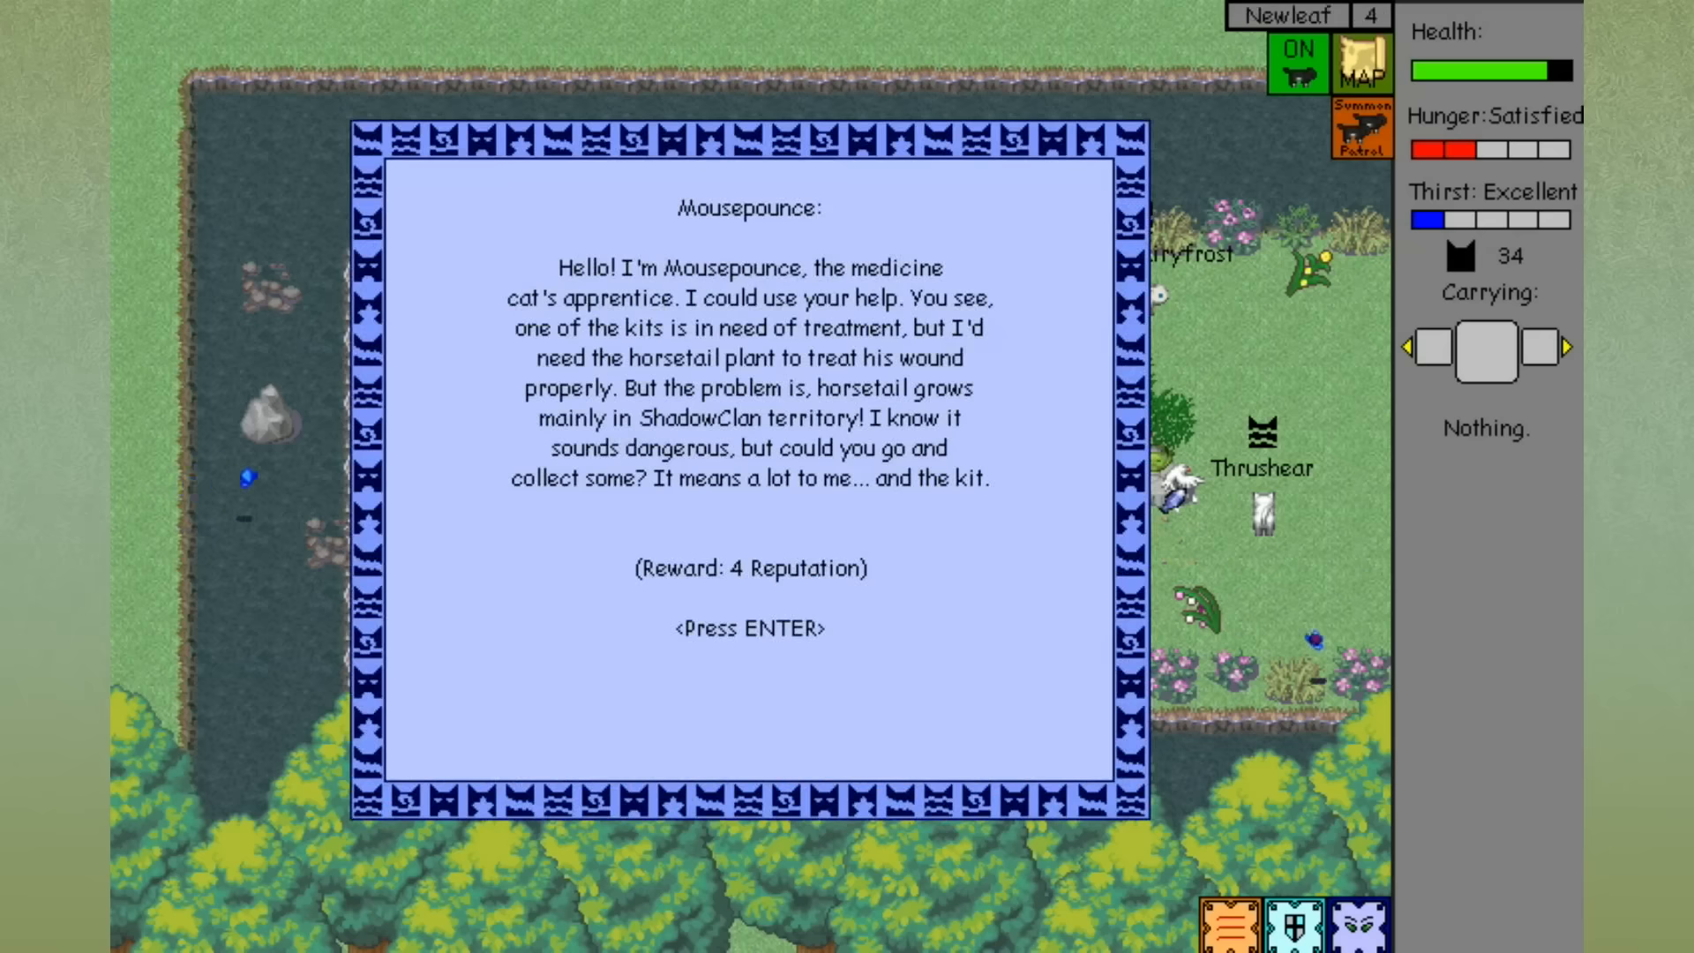
{"action": "key", "text": "enter"}
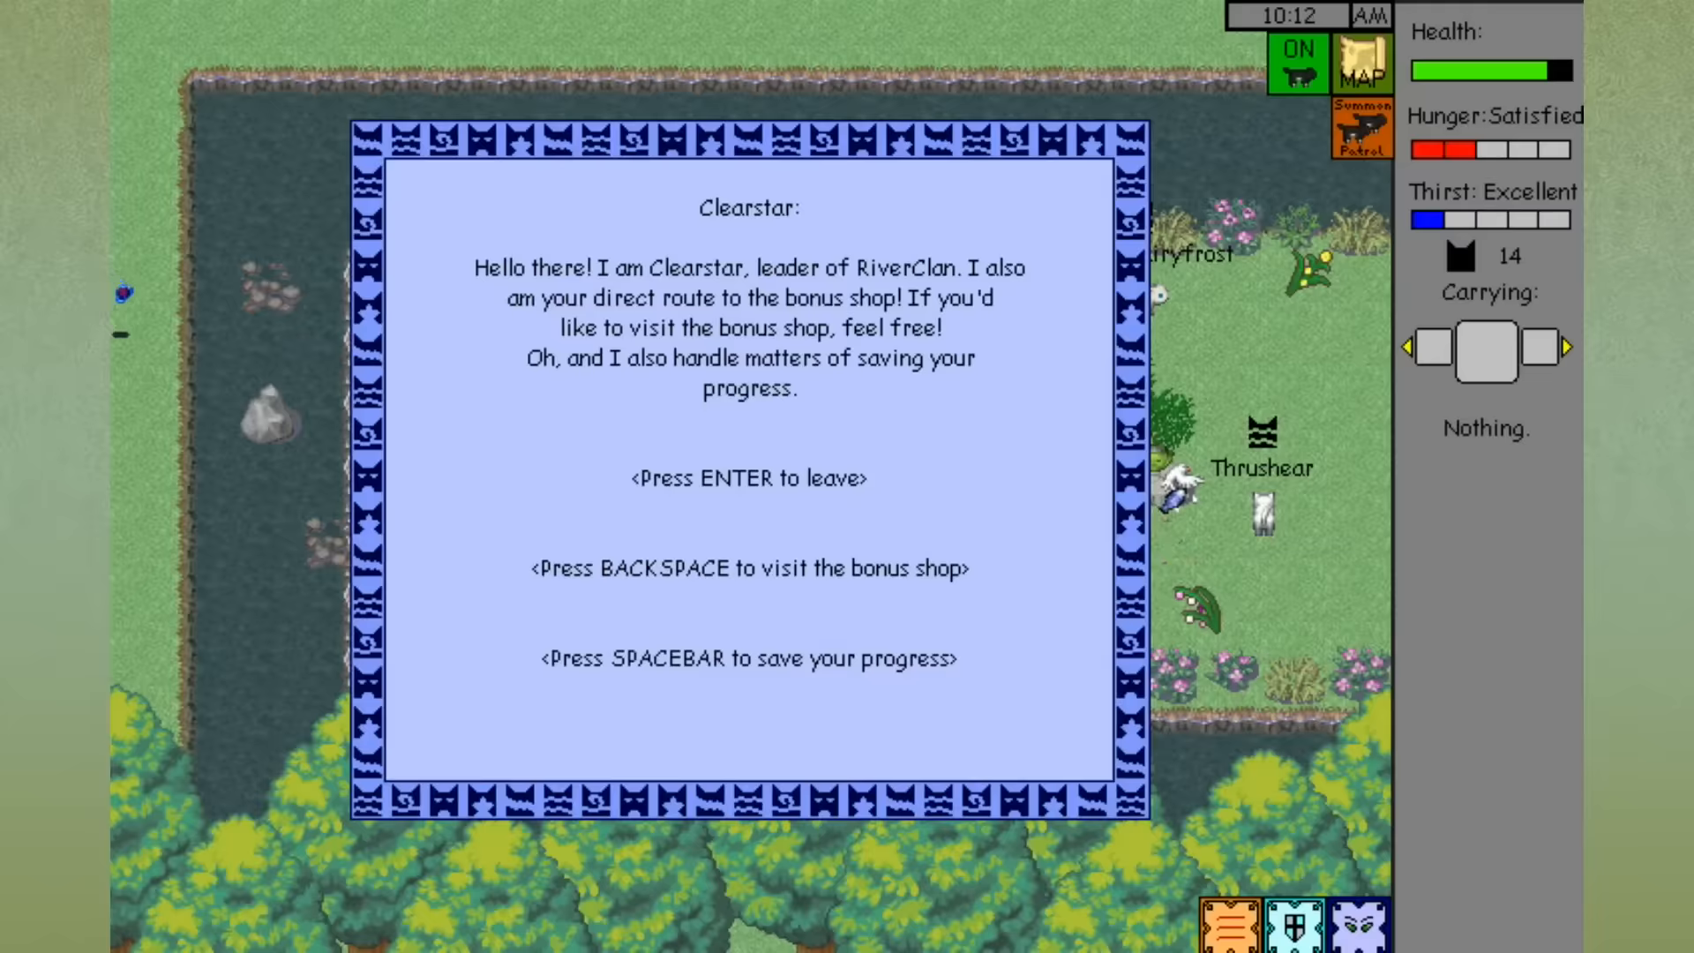
{"action": "key", "text": "backspace"}
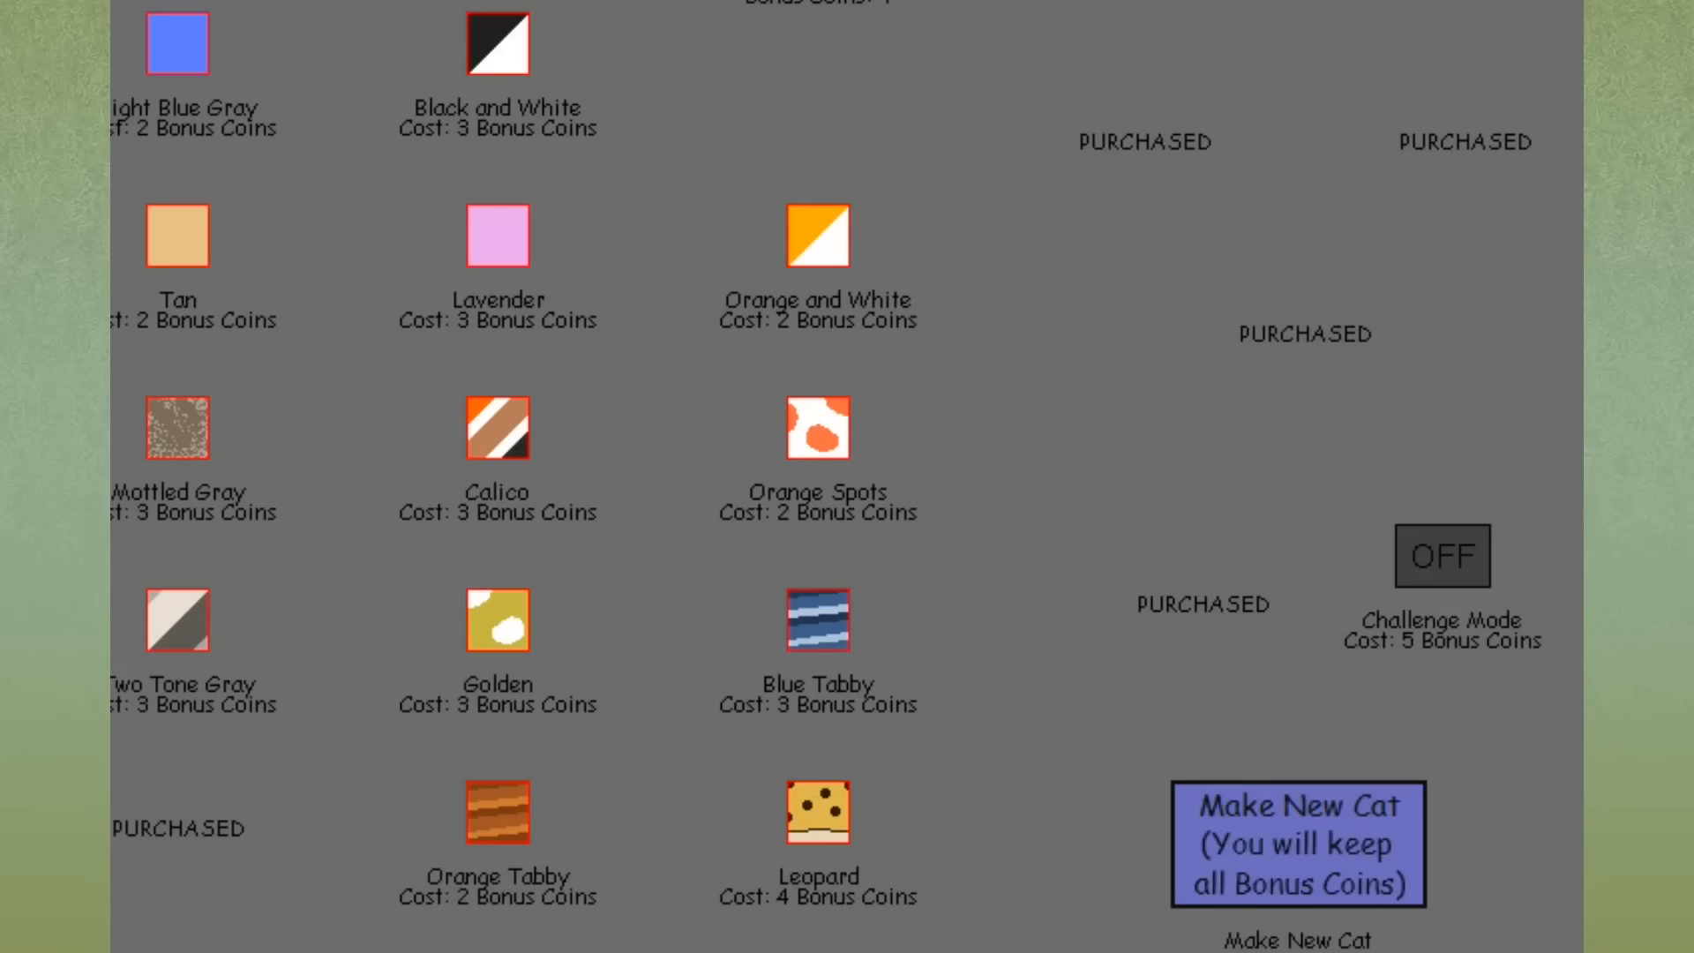
{"action": "mouse_move", "coordinate": [1022, 392]}
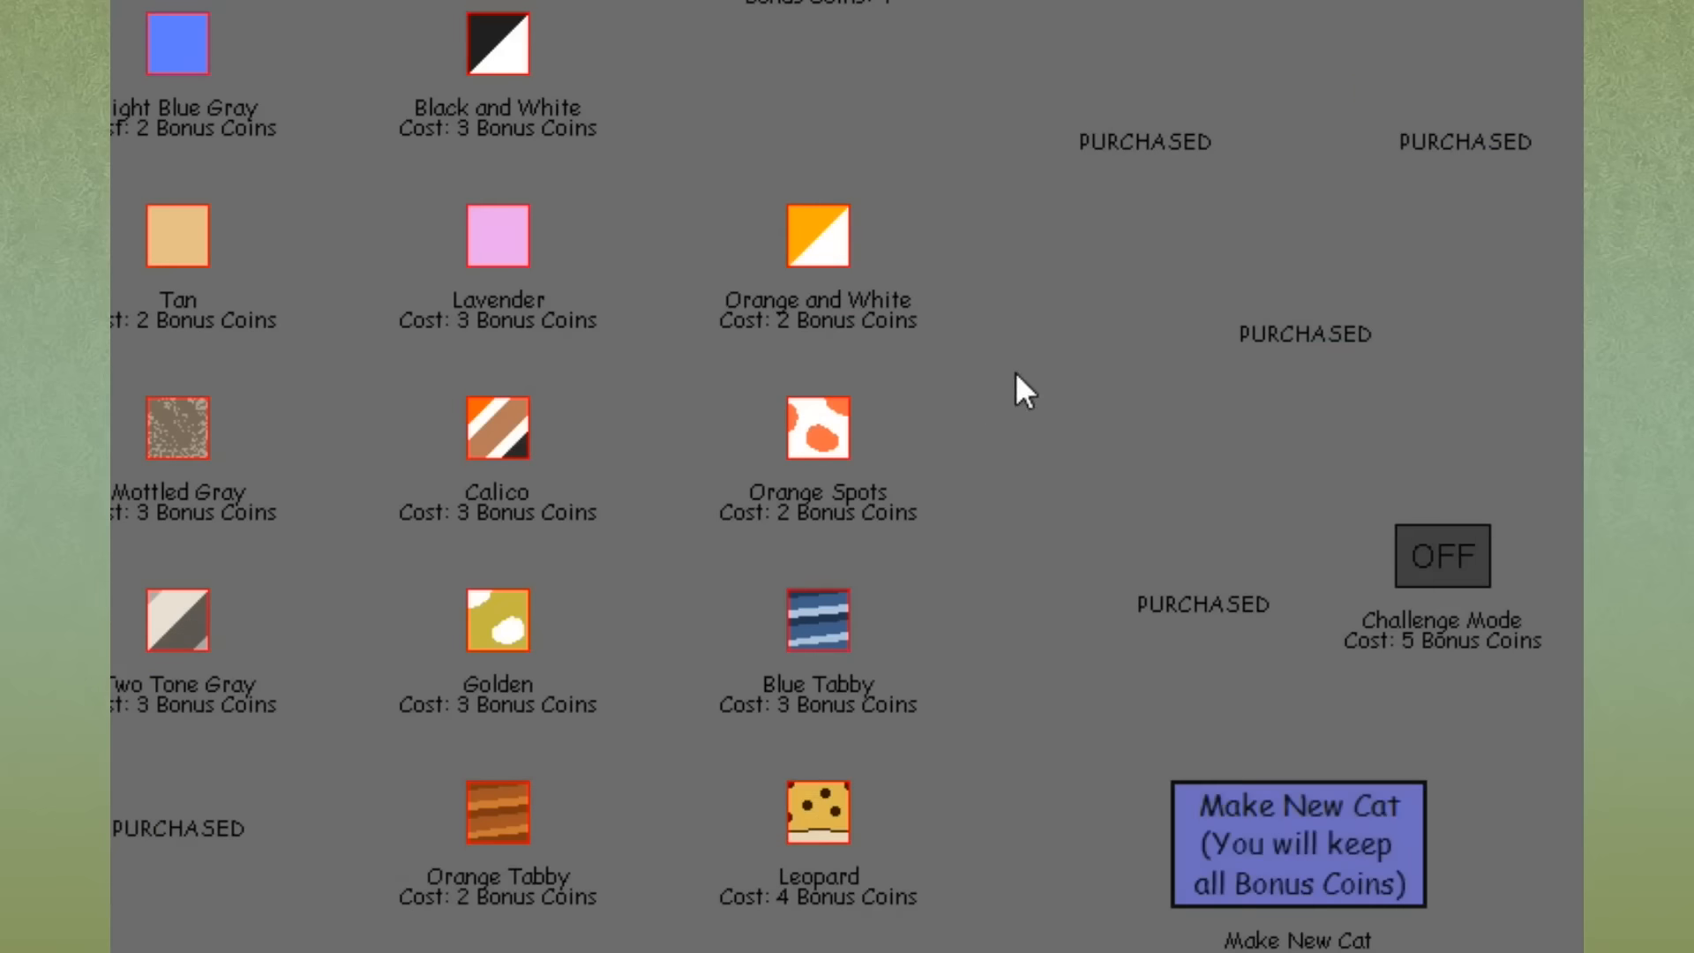
{"action": "mouse_move", "coordinate": [658, 168]}
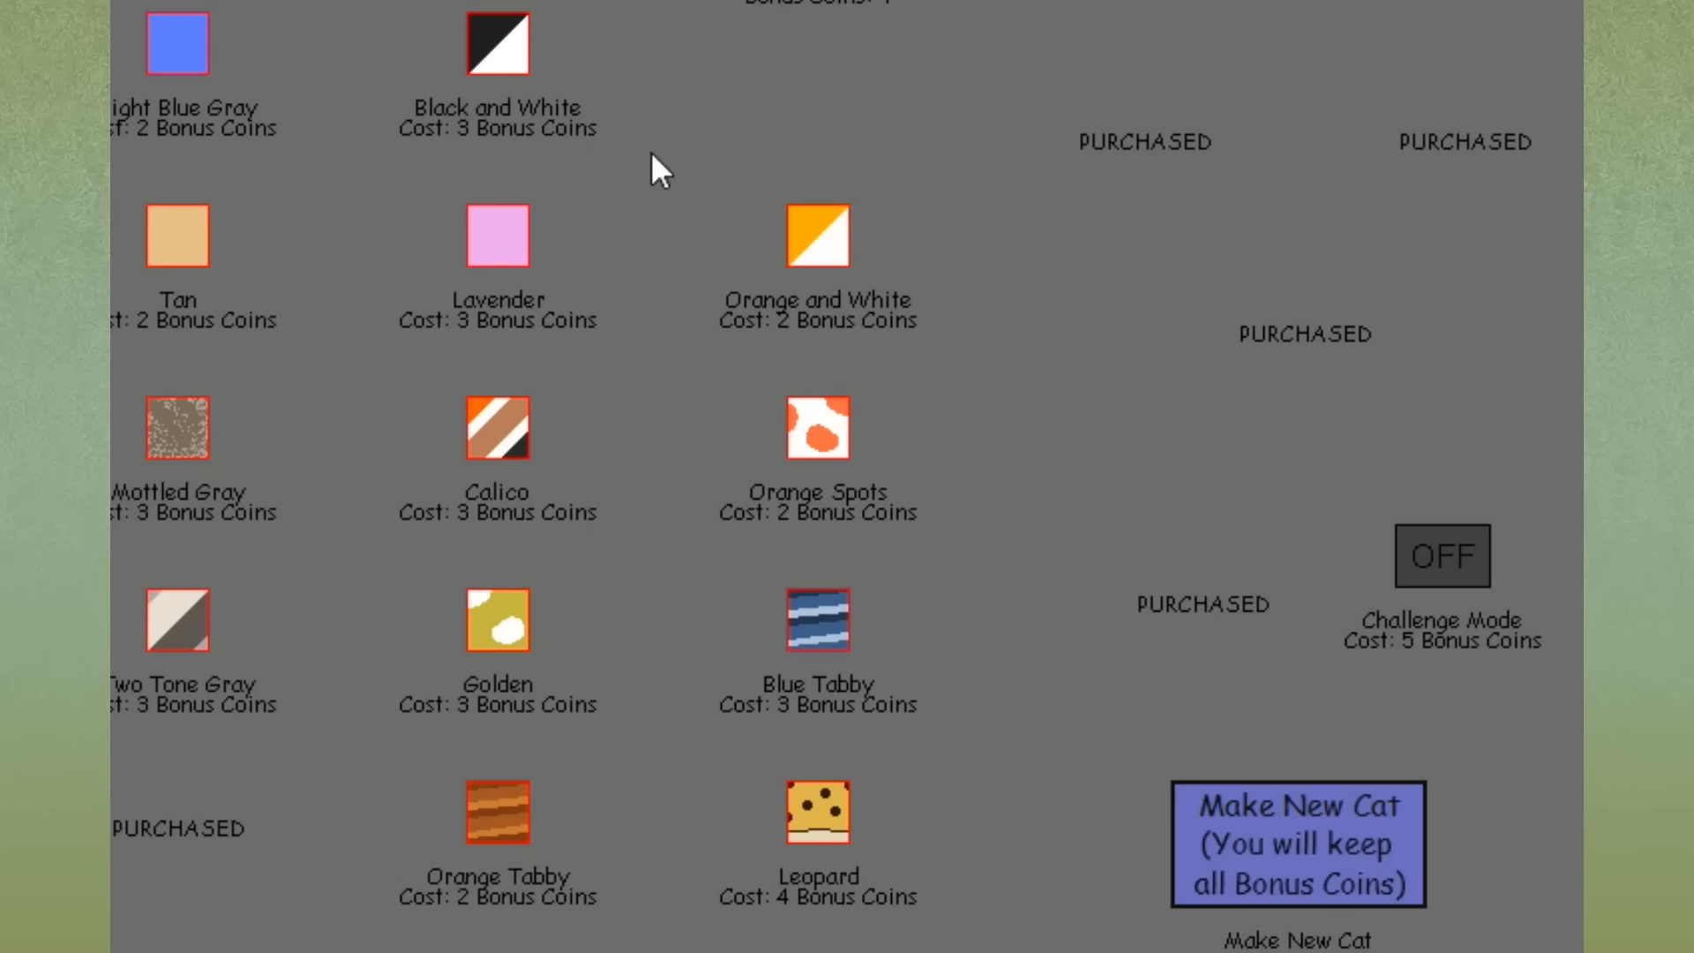
{"action": "left_click", "coordinate": [496, 42]}
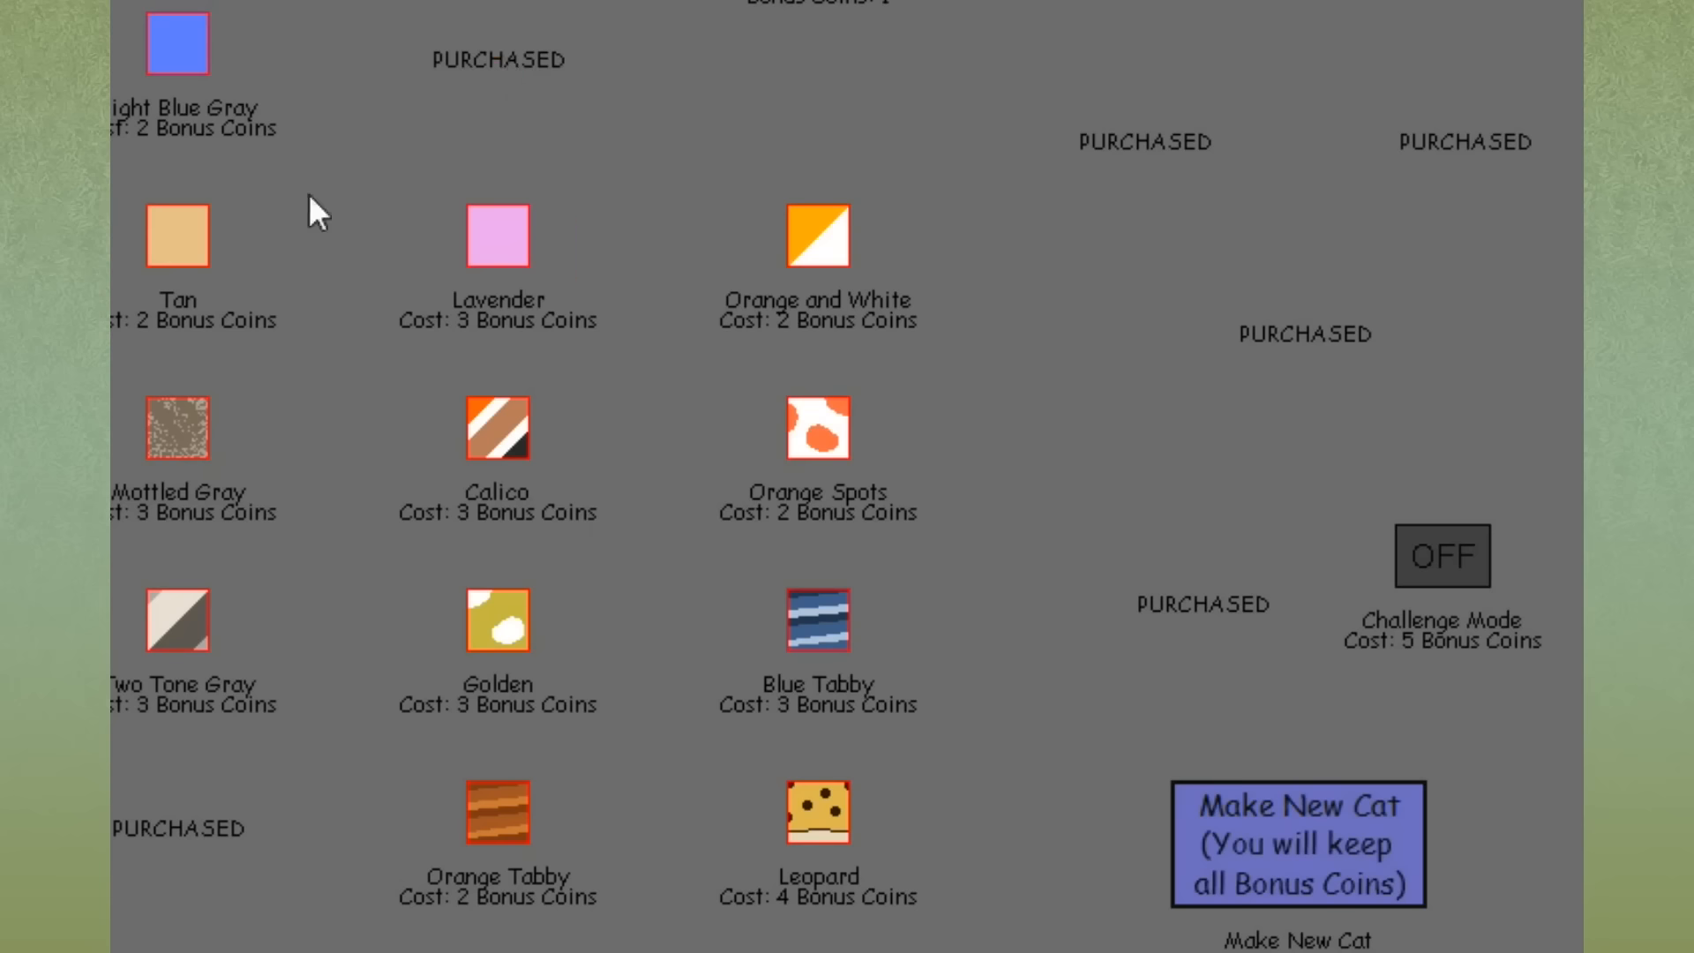
{"action": "mouse_move", "coordinate": [907, 46]}
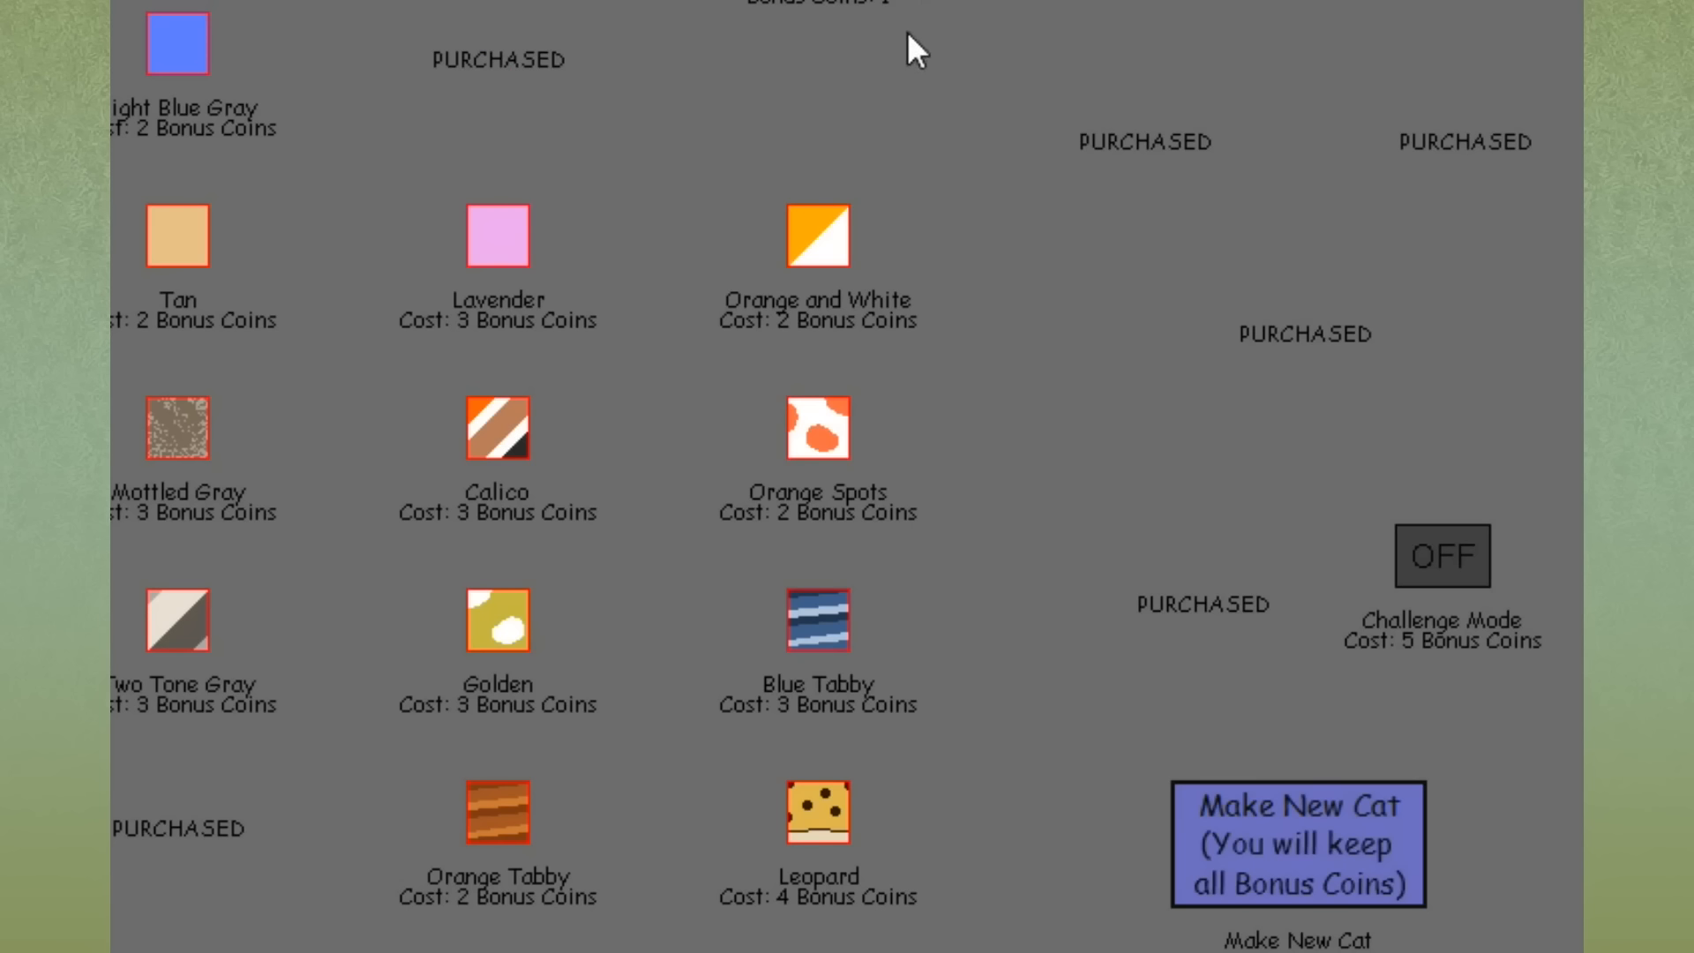
{"action": "mouse_move", "coordinate": [932, 130]}
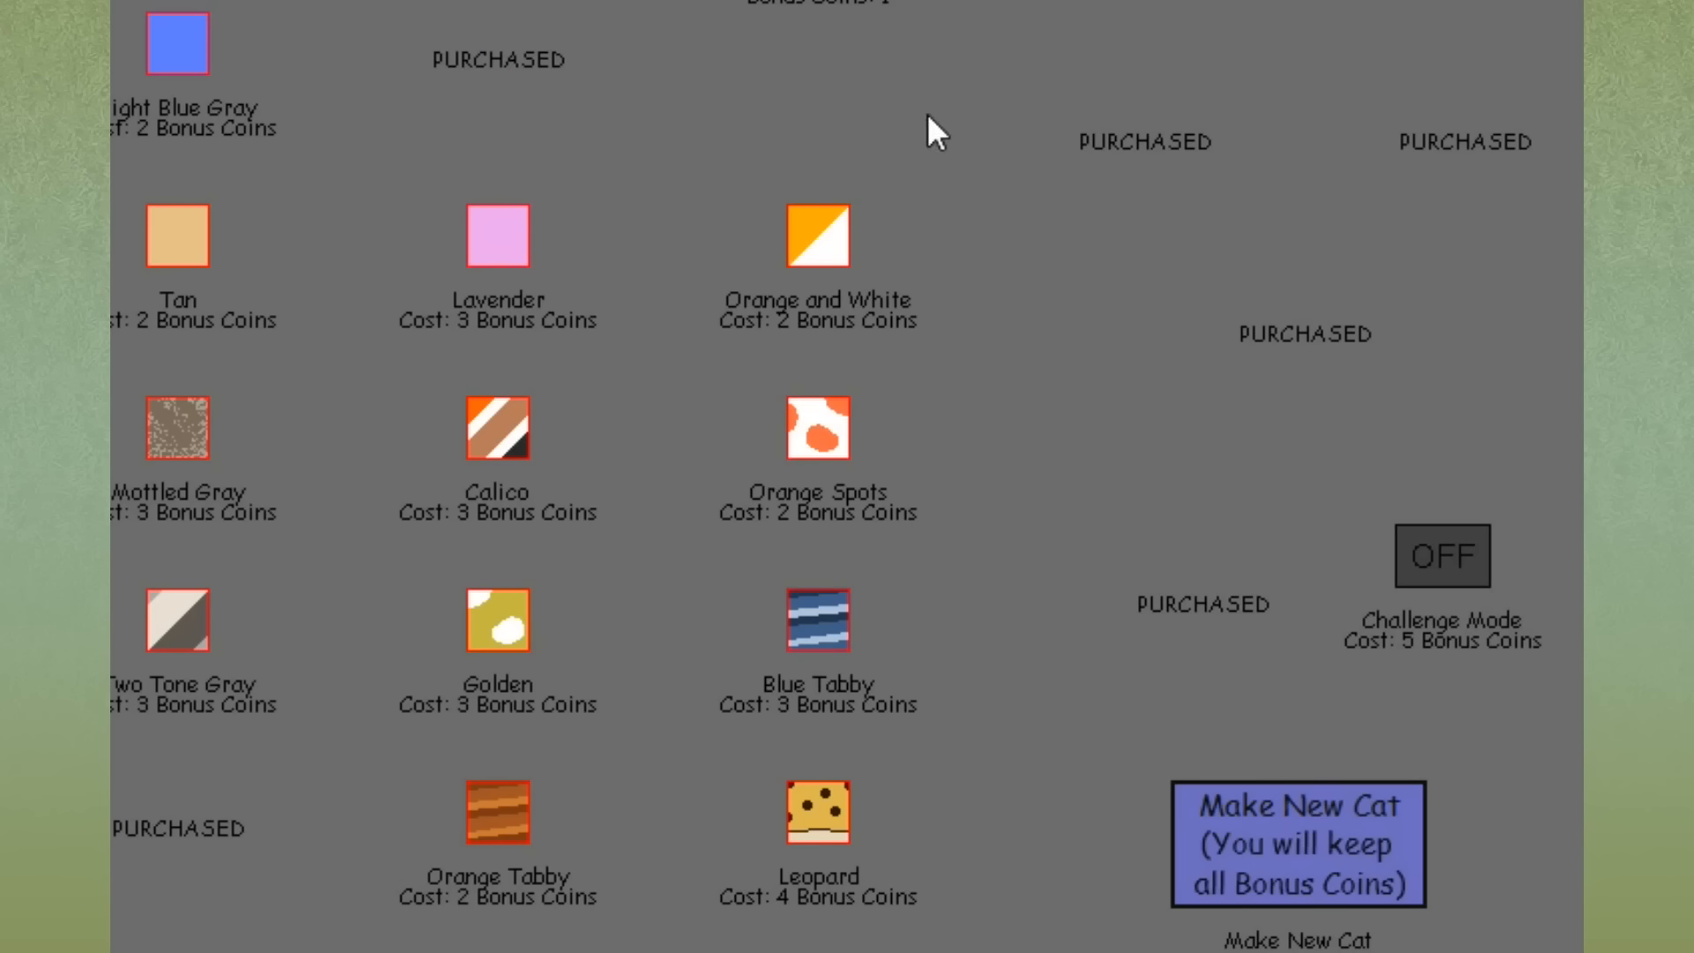
{"action": "mouse_move", "coordinate": [425, 753]}
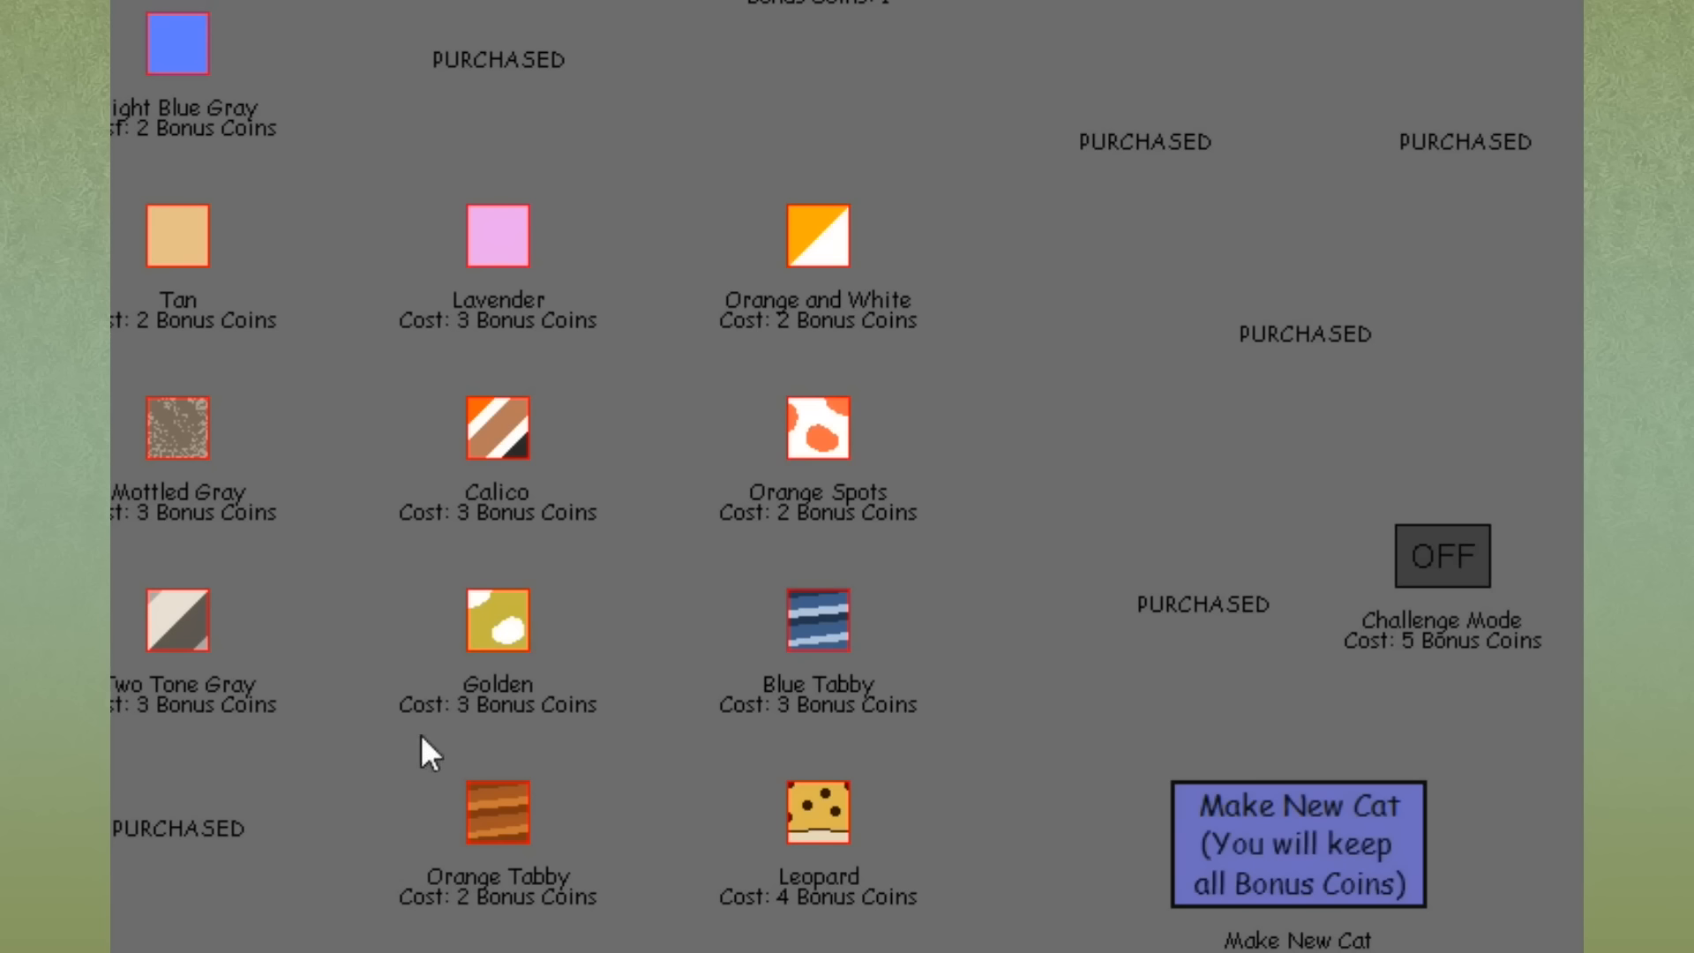
{"action": "mouse_move", "coordinate": [531, 305]}
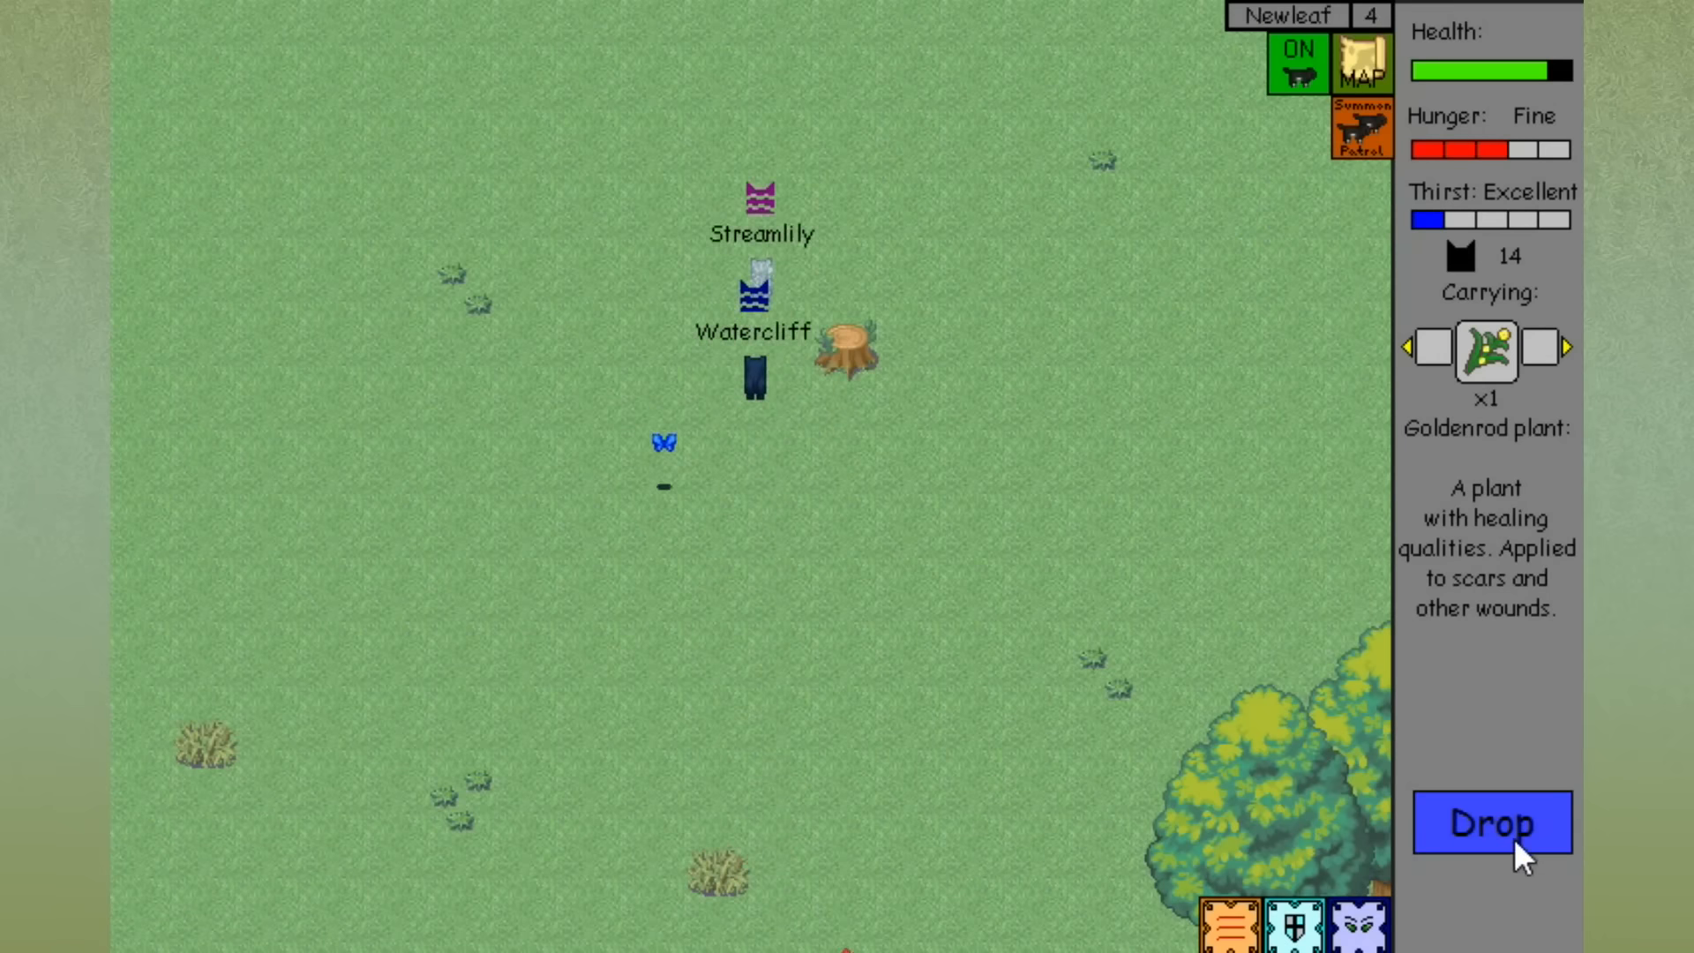
Drop the carried goldenrod plant in the clearing by the tree stump.
{"action": "left_click", "coordinate": [1493, 822]}
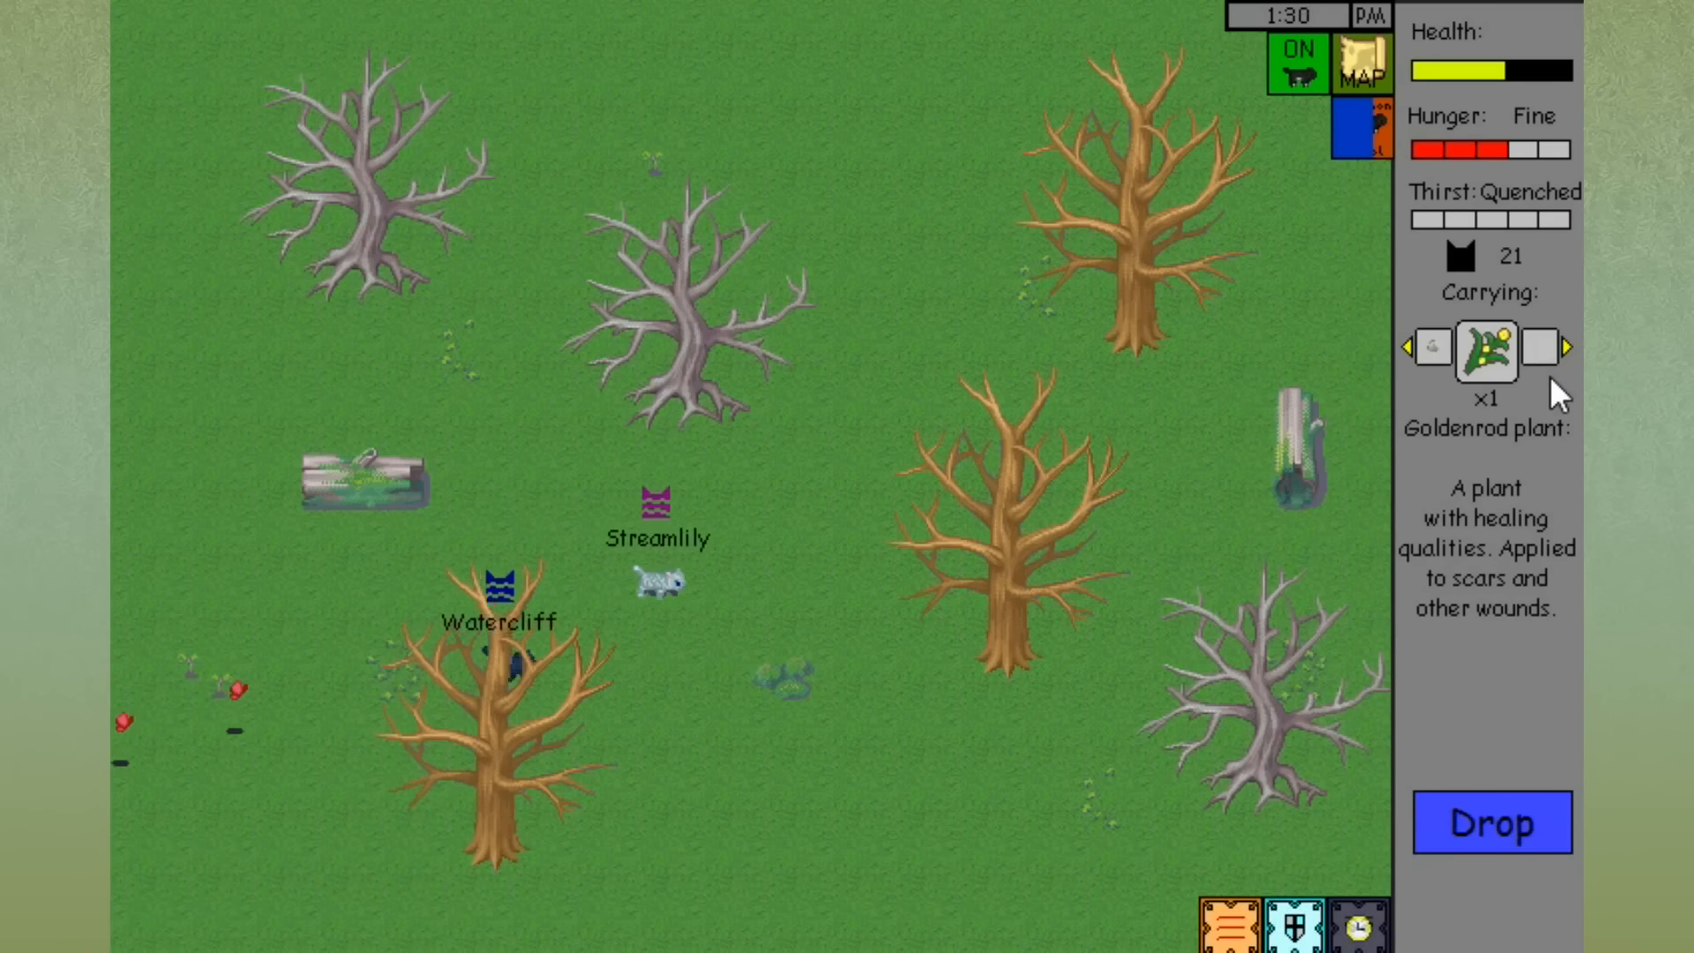
Switch the Carrying panel selection to the dead thrush while roaming the dead-tree woods.
{"action": "left_click", "coordinate": [1490, 822]}
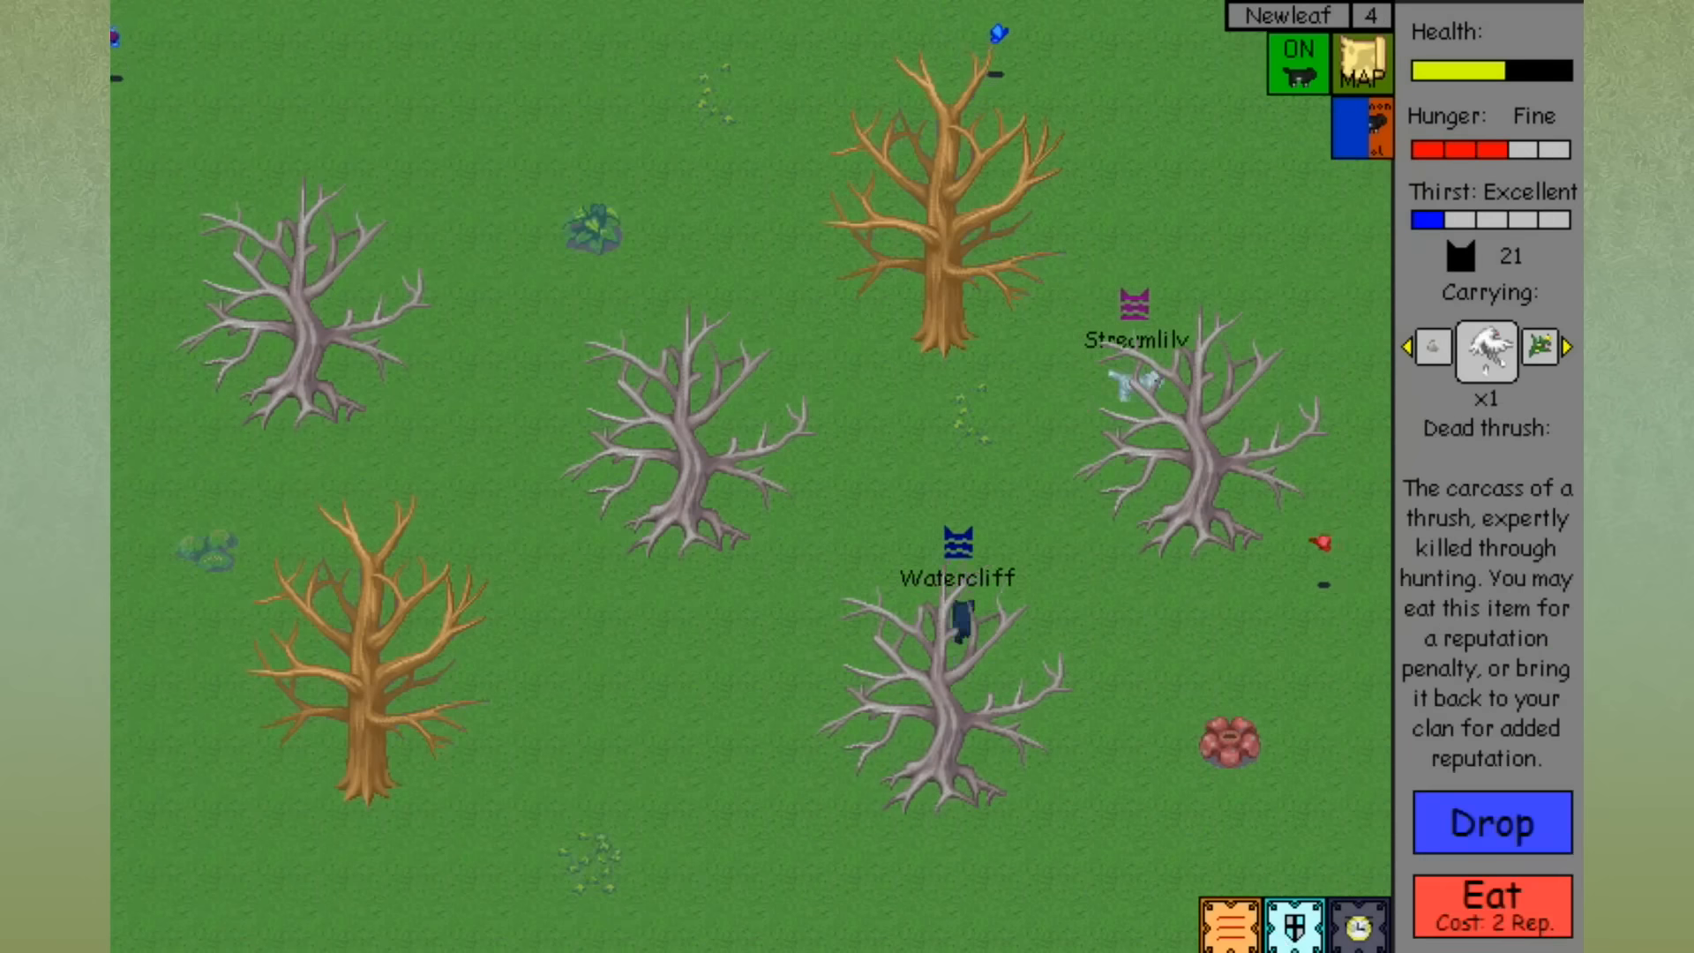
{"action": "left_click", "coordinate": [1490, 820]}
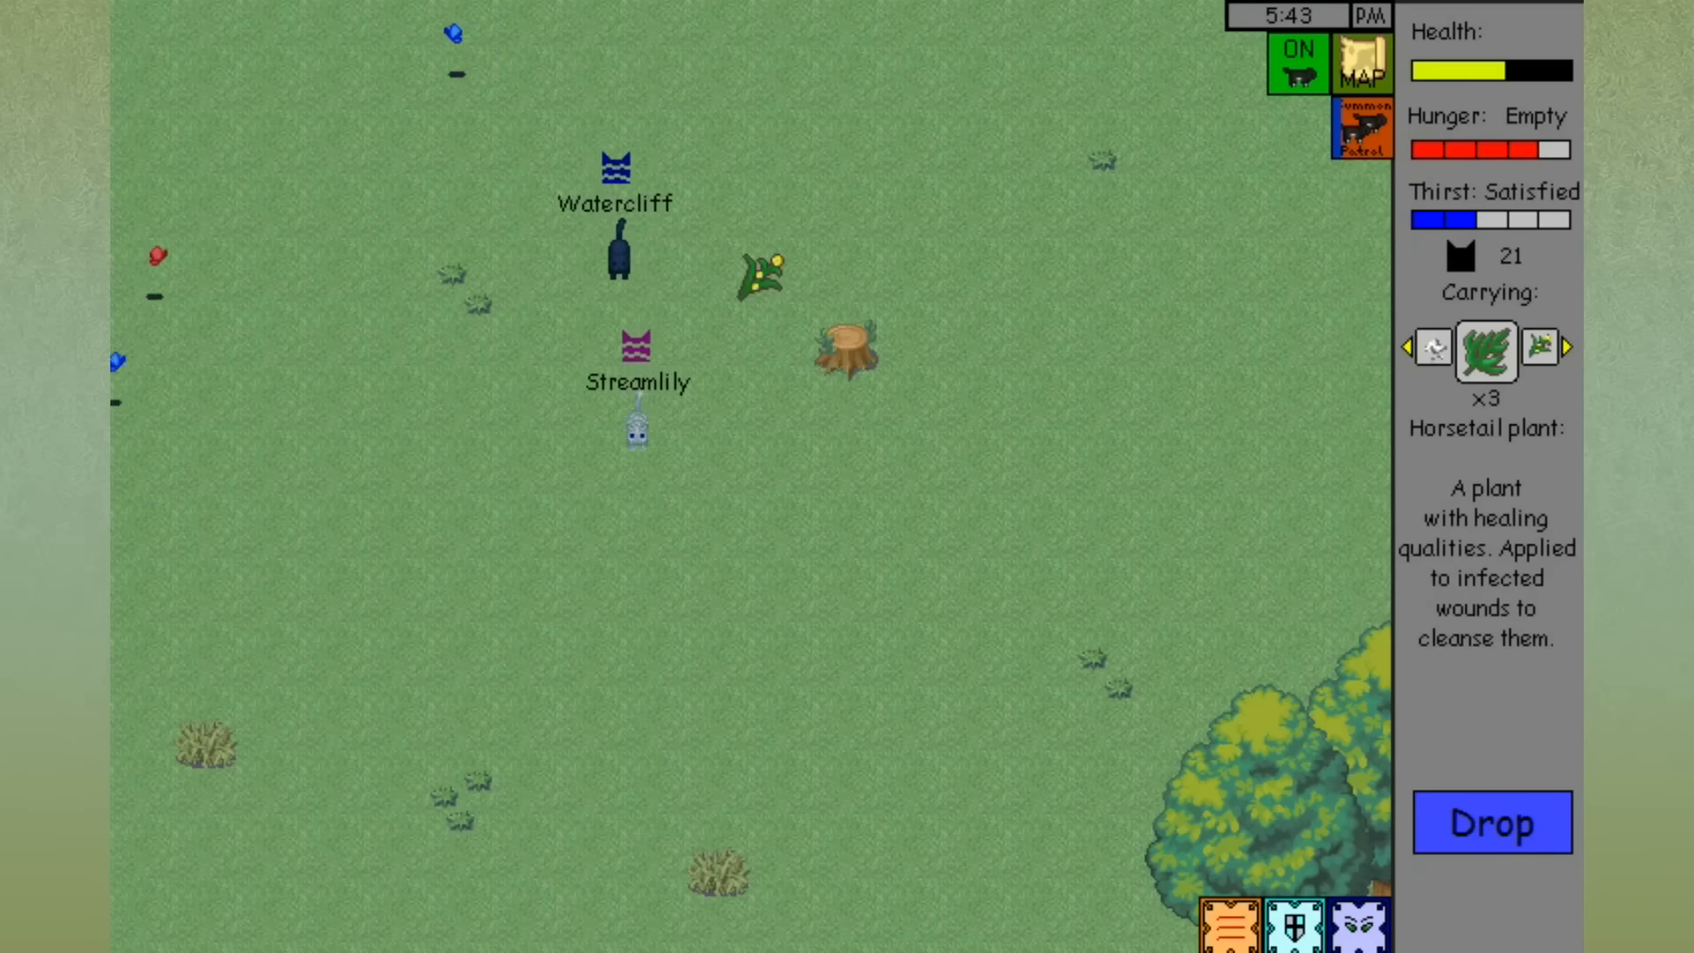
Select the goldenrod as the carried item and drop it beside the stump.
{"action": "left_click", "coordinate": [1569, 348]}
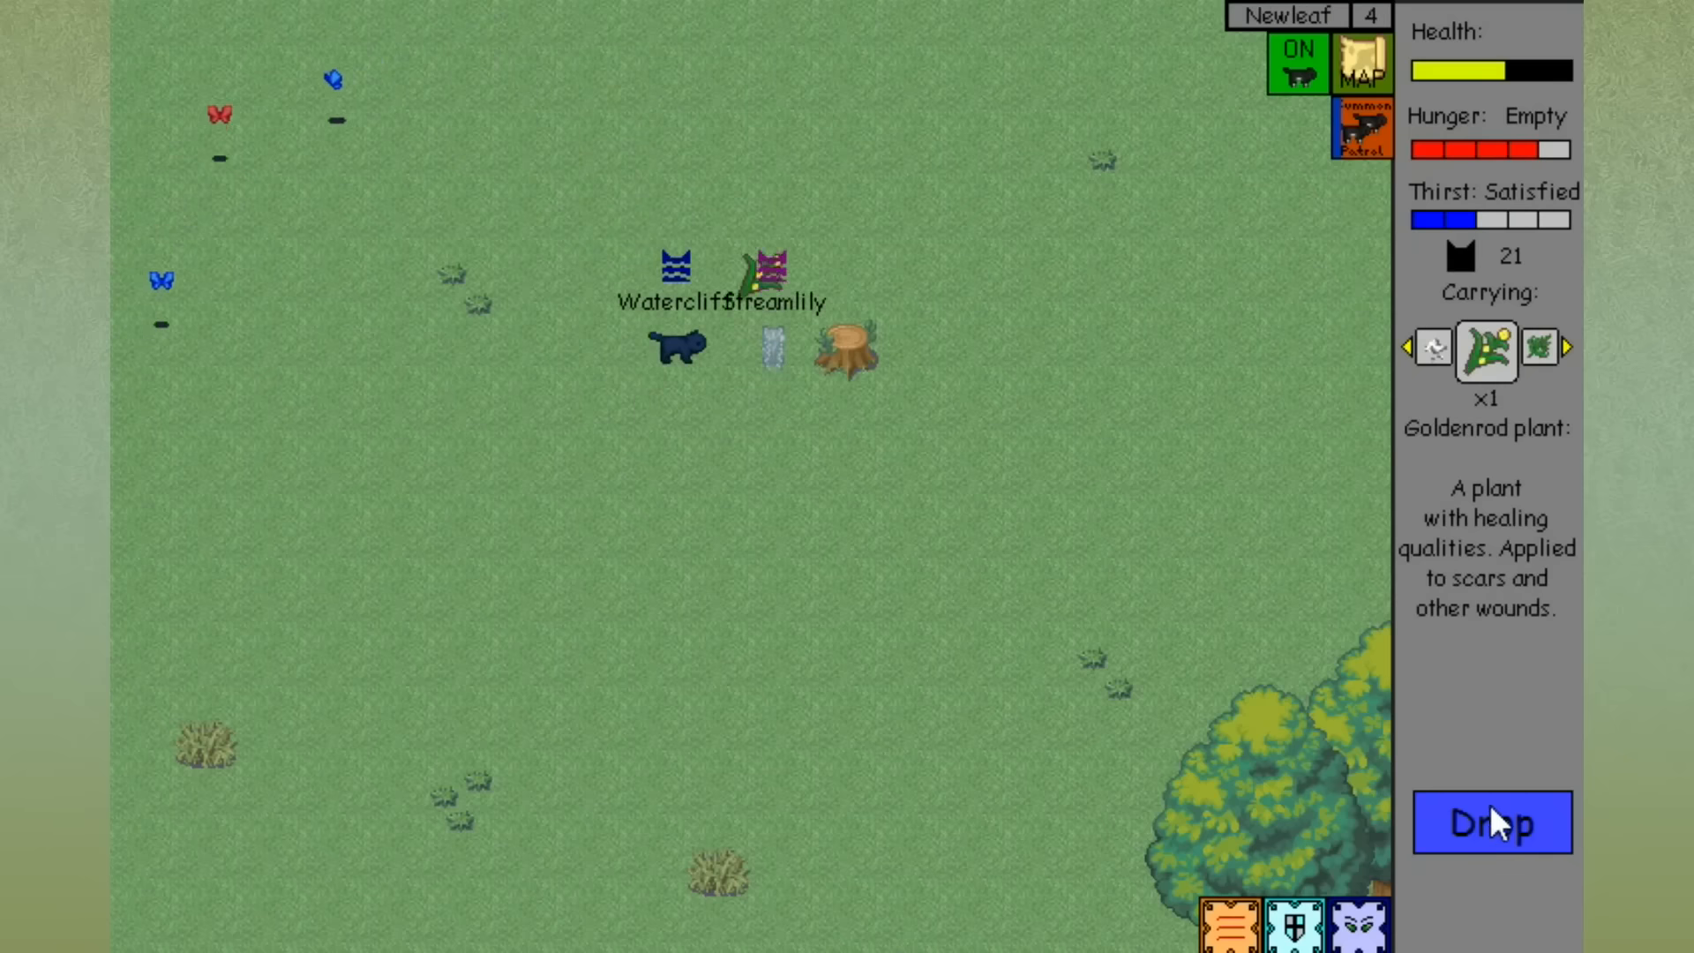
{"action": "left_click", "coordinate": [1489, 822]}
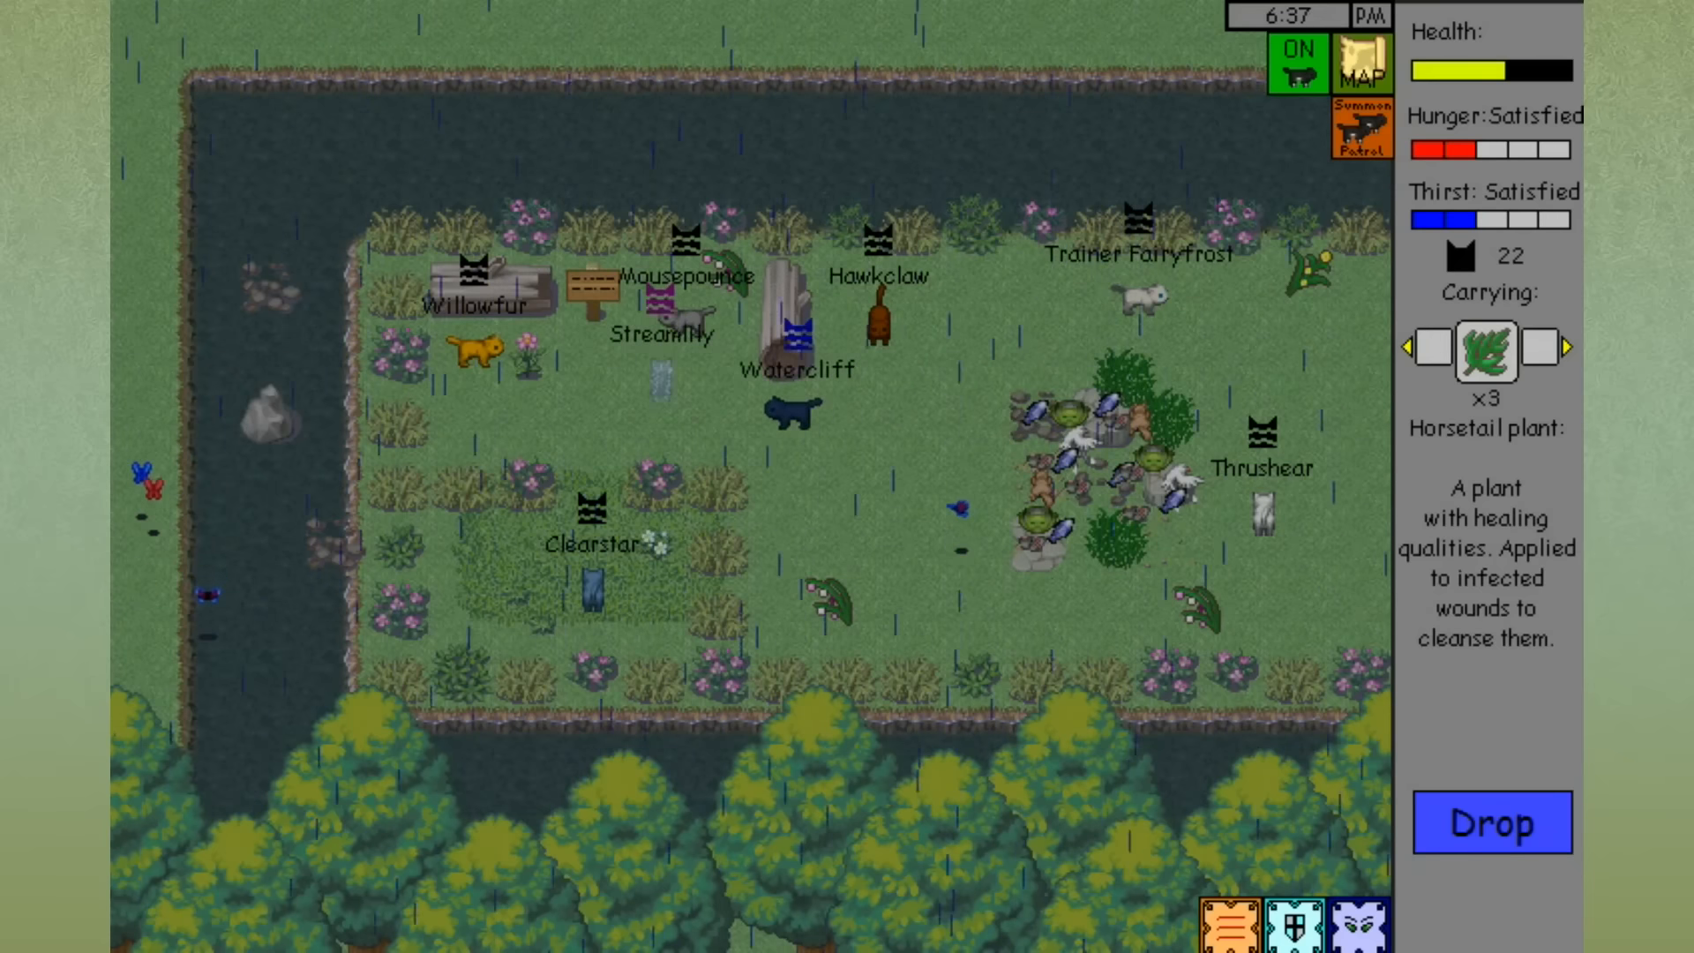
Deliver the horsetail to Mousepounce and accept her feverfew quest in the hills north of the Gorge.
{"action": "left_click", "coordinate": [1493, 823]}
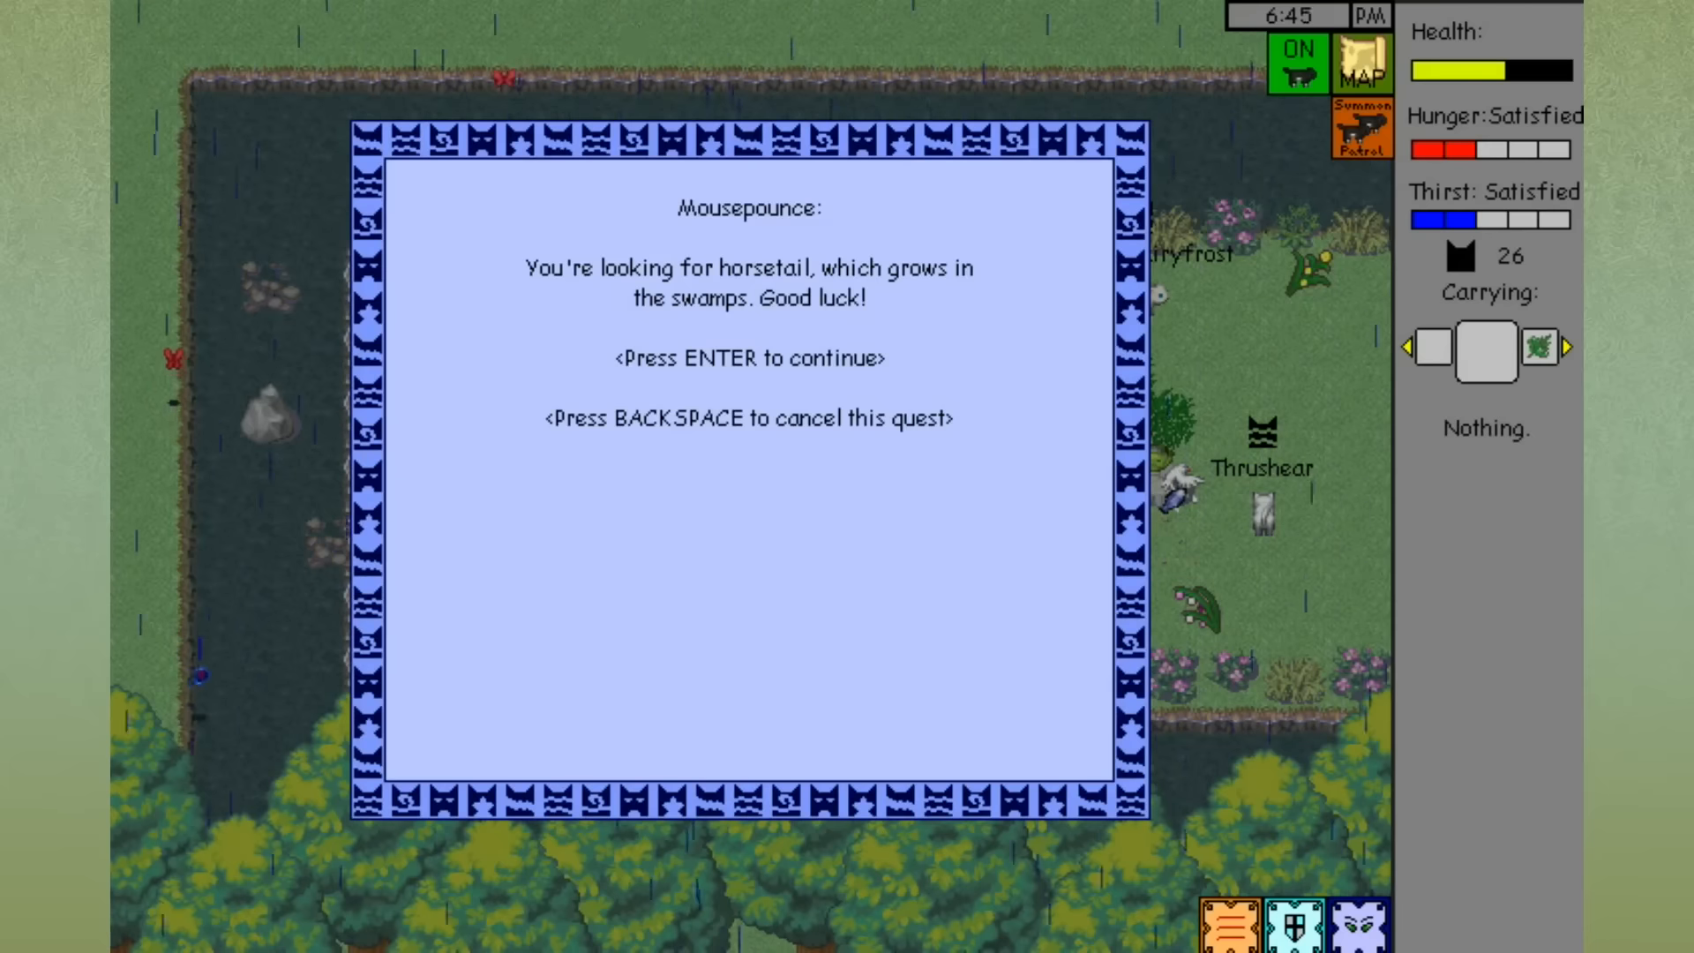
{"action": "key", "text": "enter"}
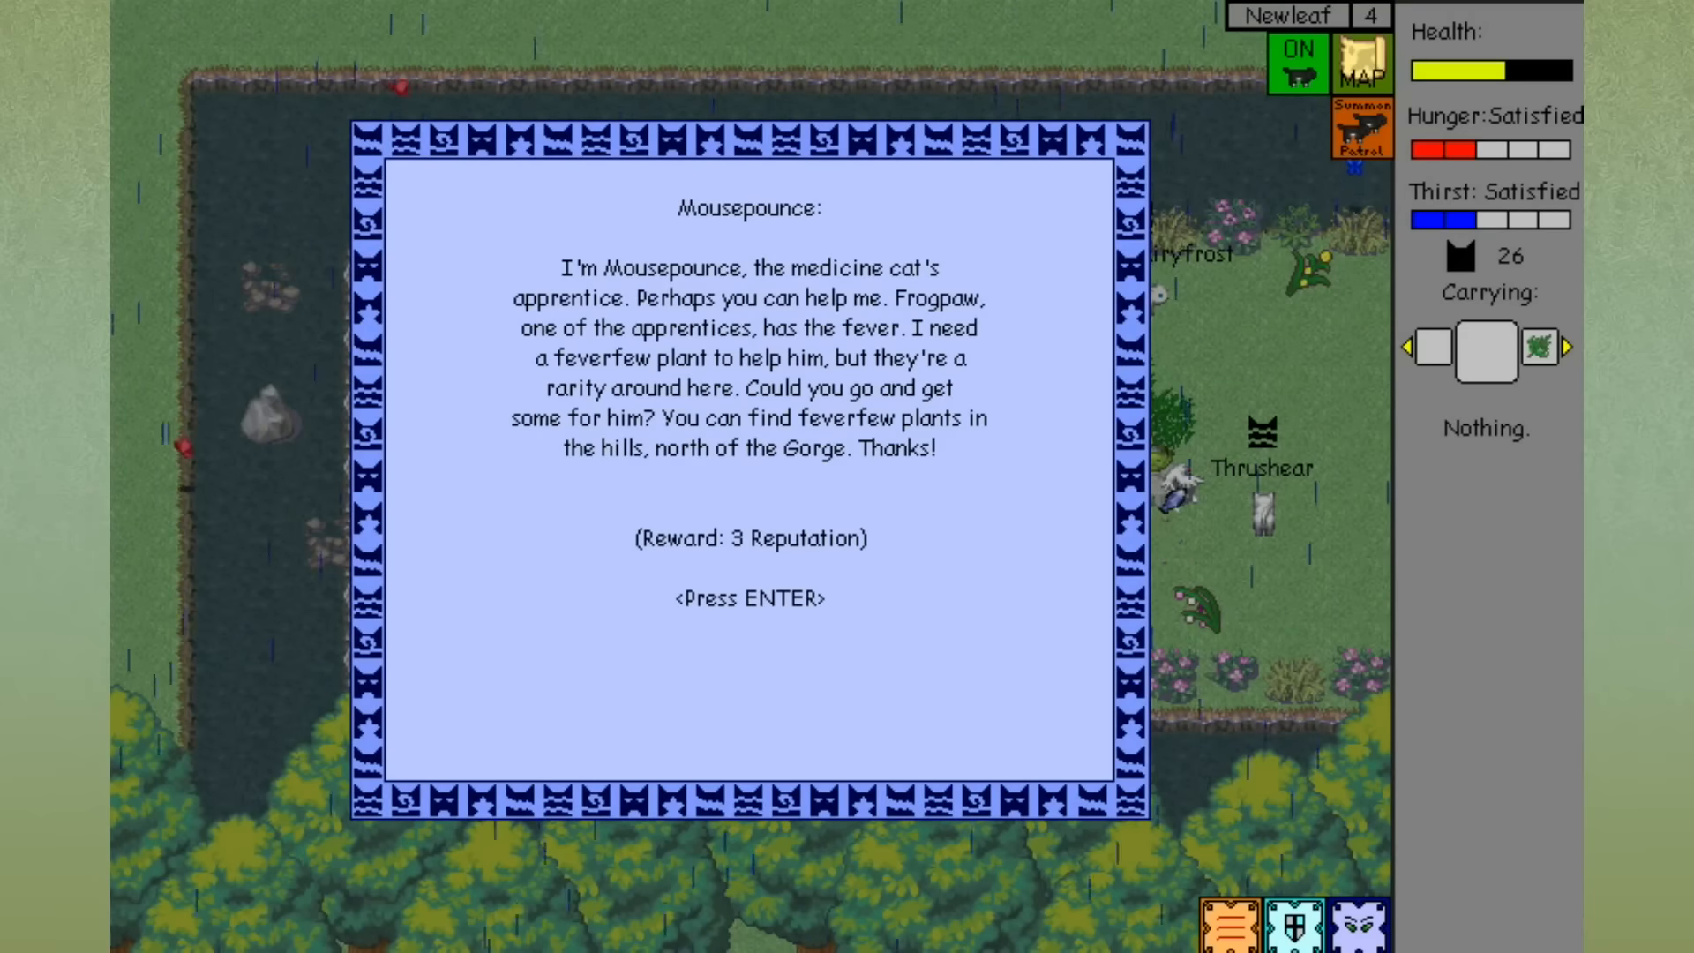
{"action": "key", "text": "enter"}
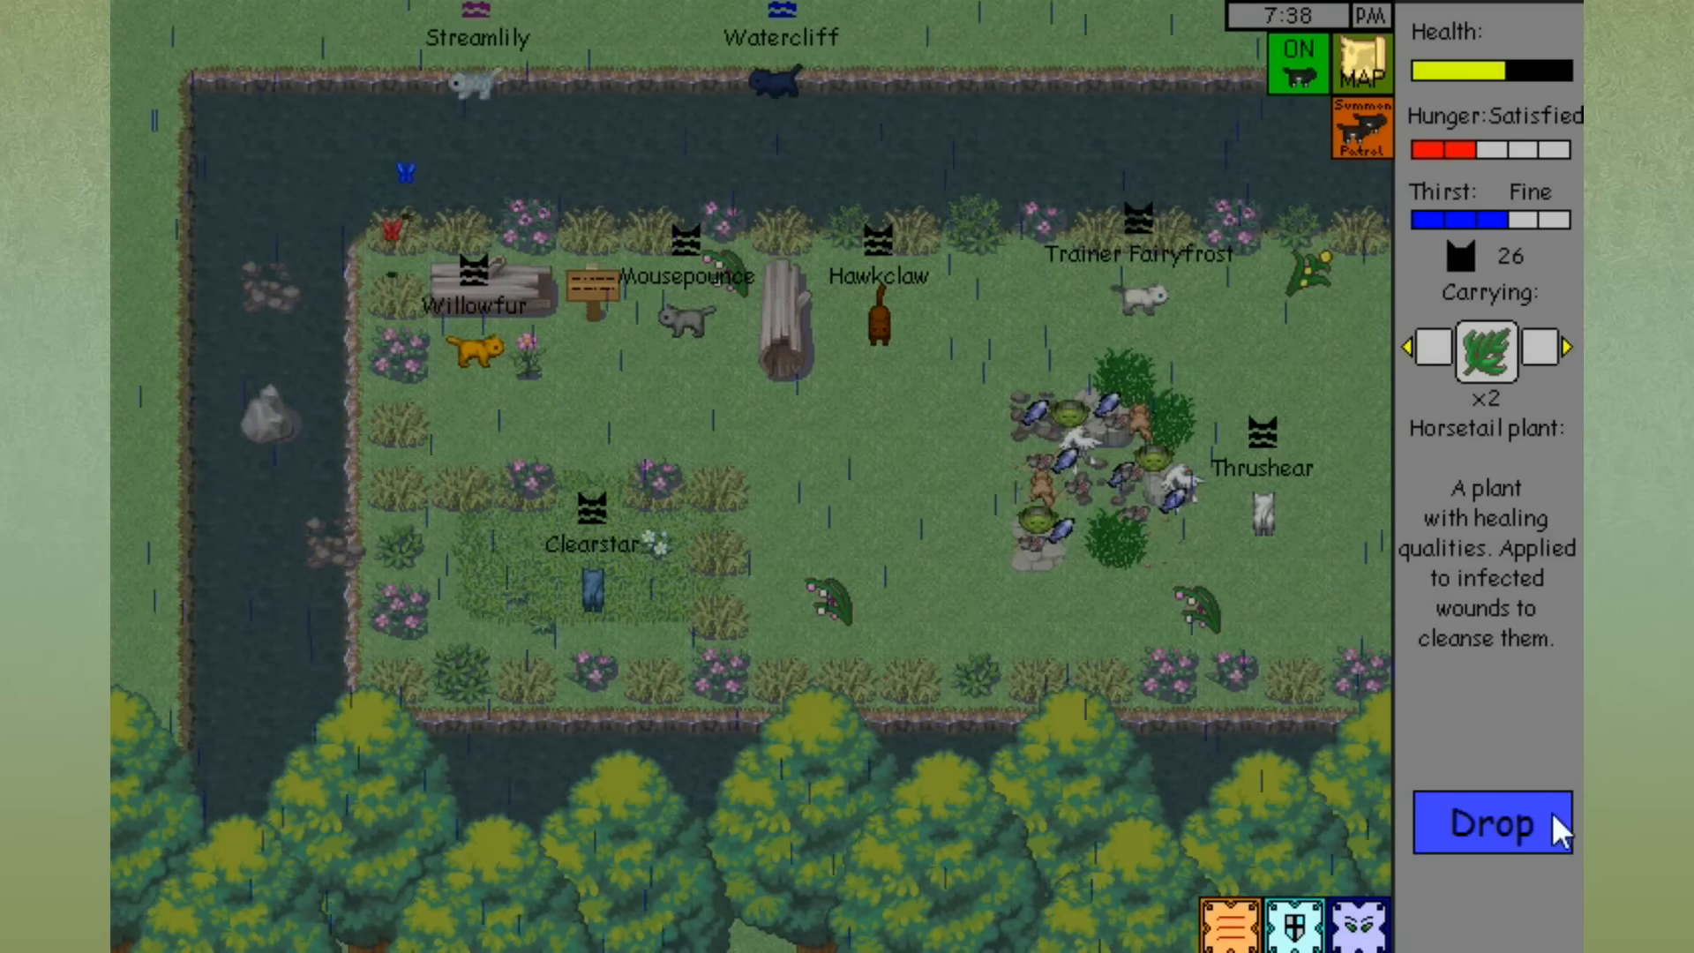
Drop the two remaining horsetail plants so the Carrying panel shows Nothing.
{"action": "left_click", "coordinate": [1491, 823]}
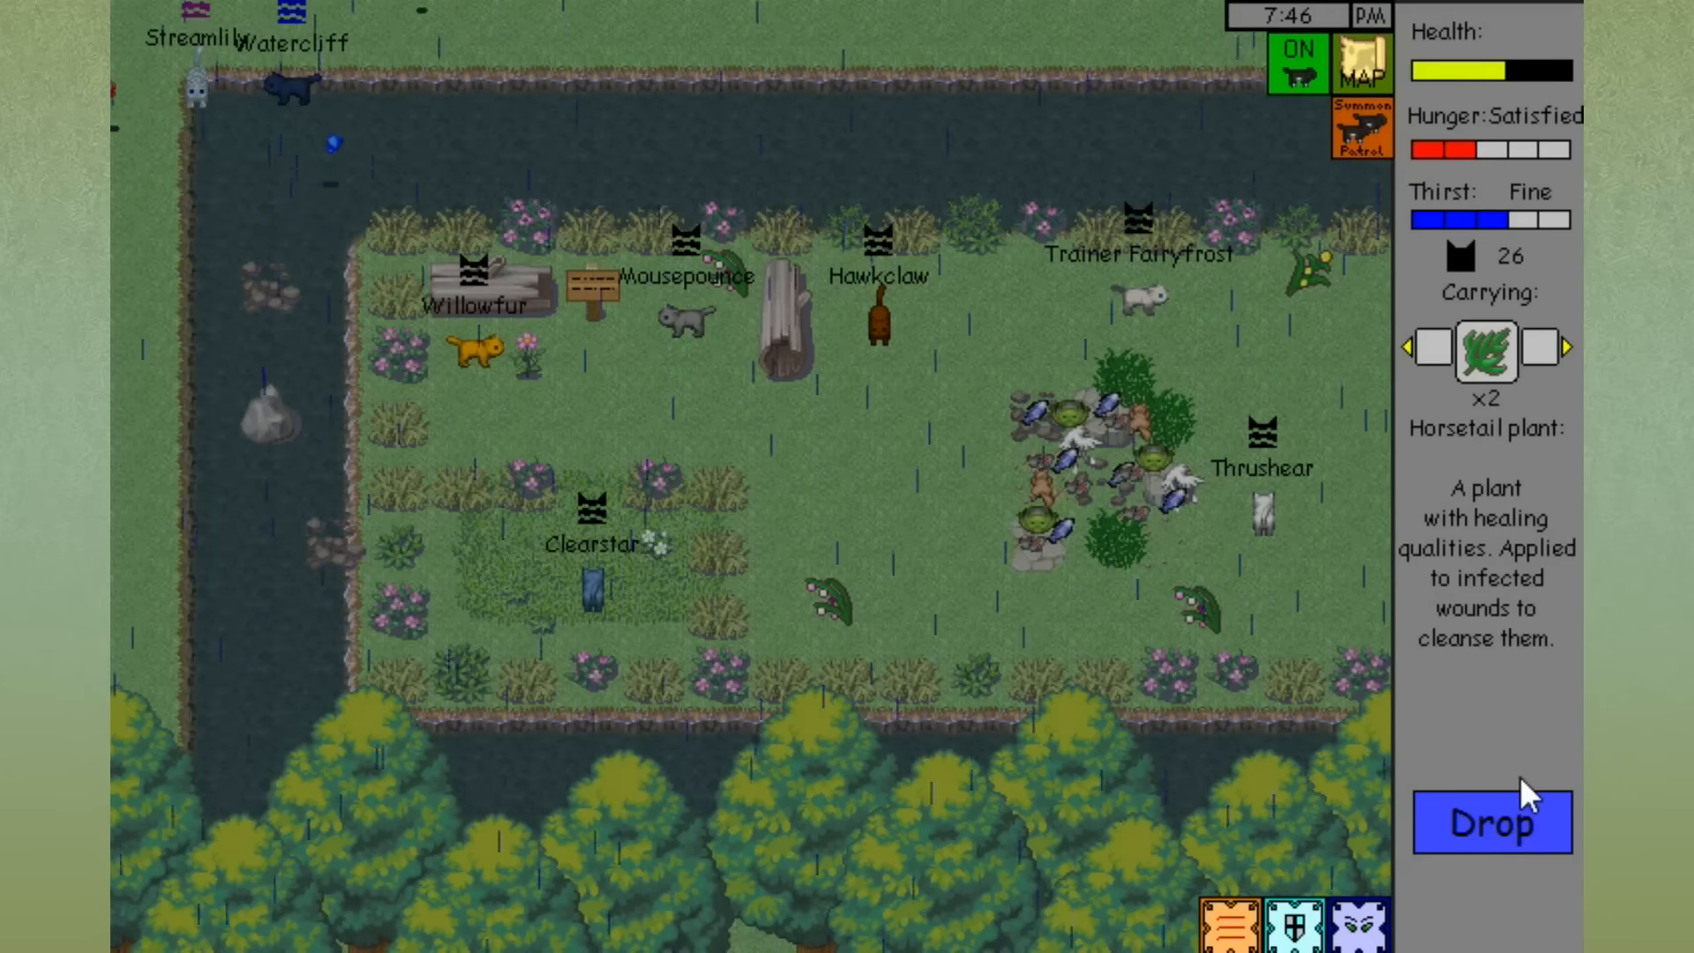
{"action": "left_click", "coordinate": [1489, 820]}
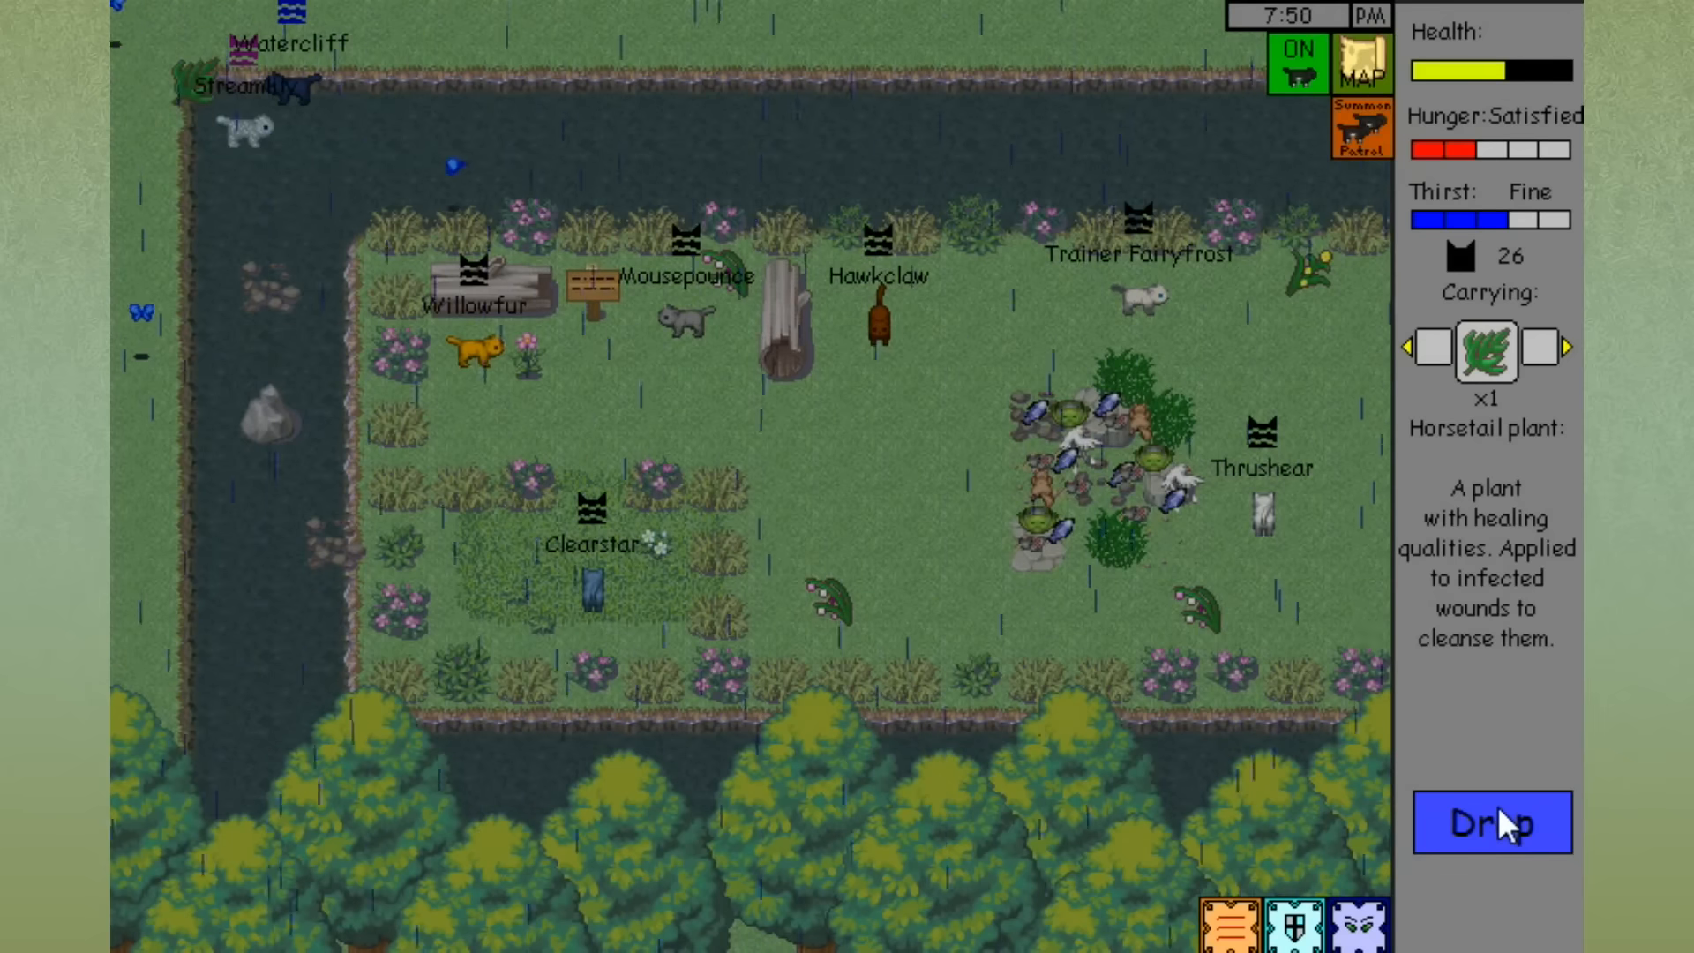
{"action": "left_click", "coordinate": [1492, 821]}
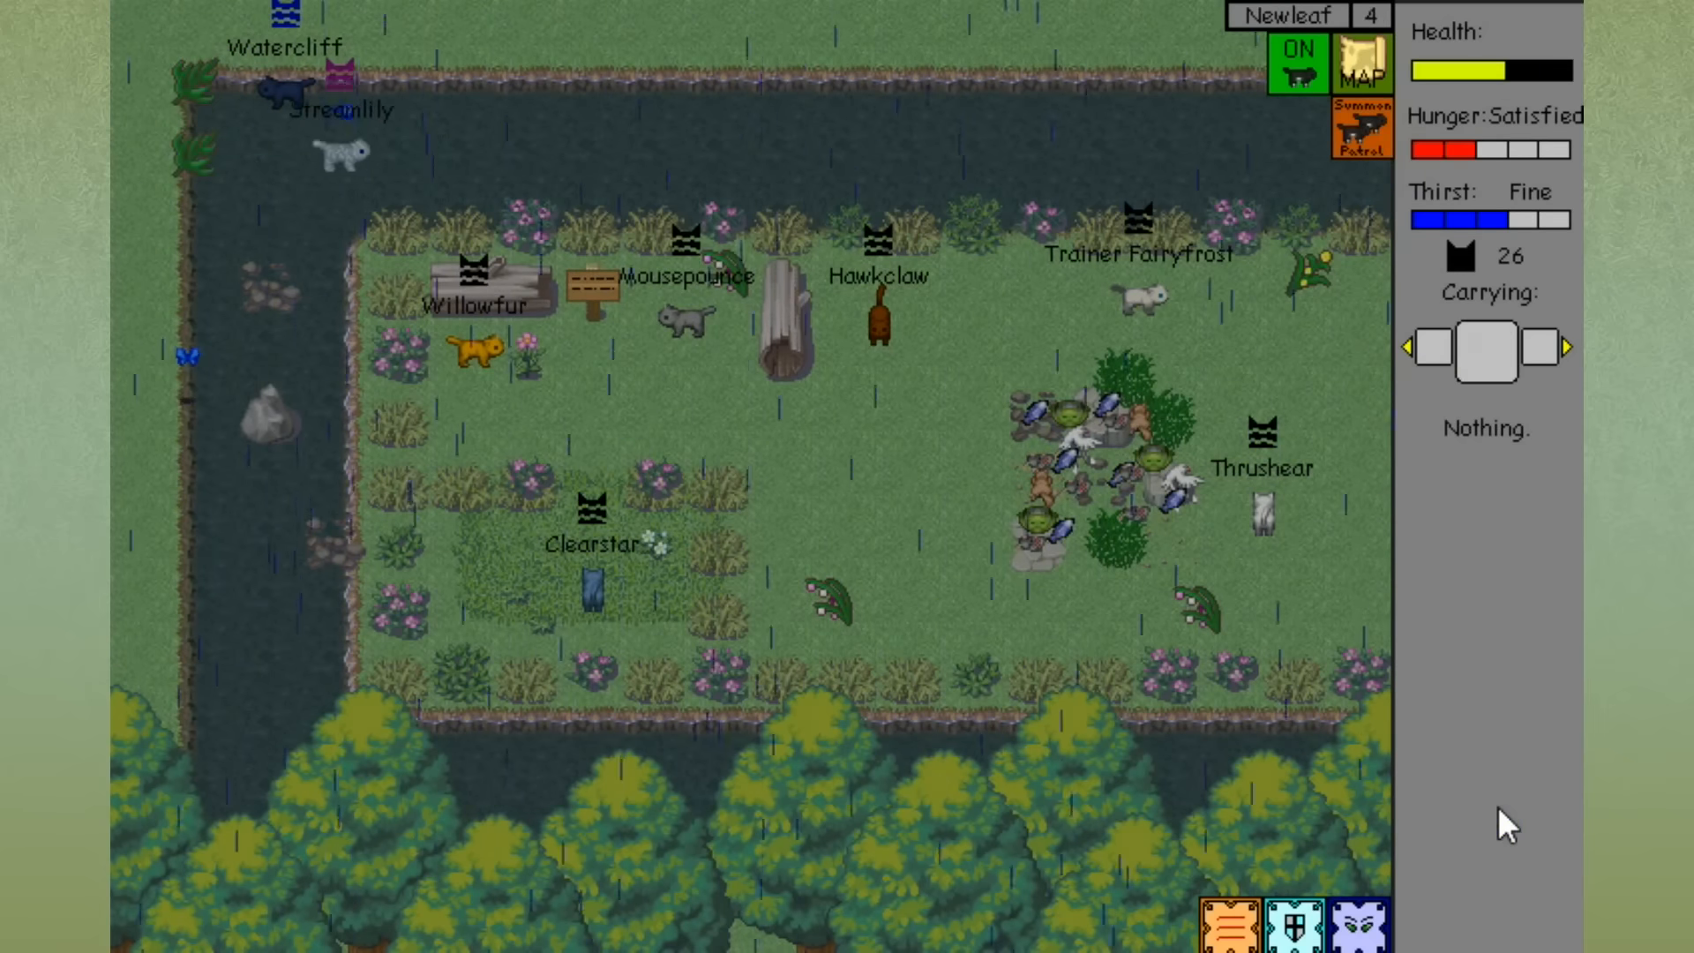